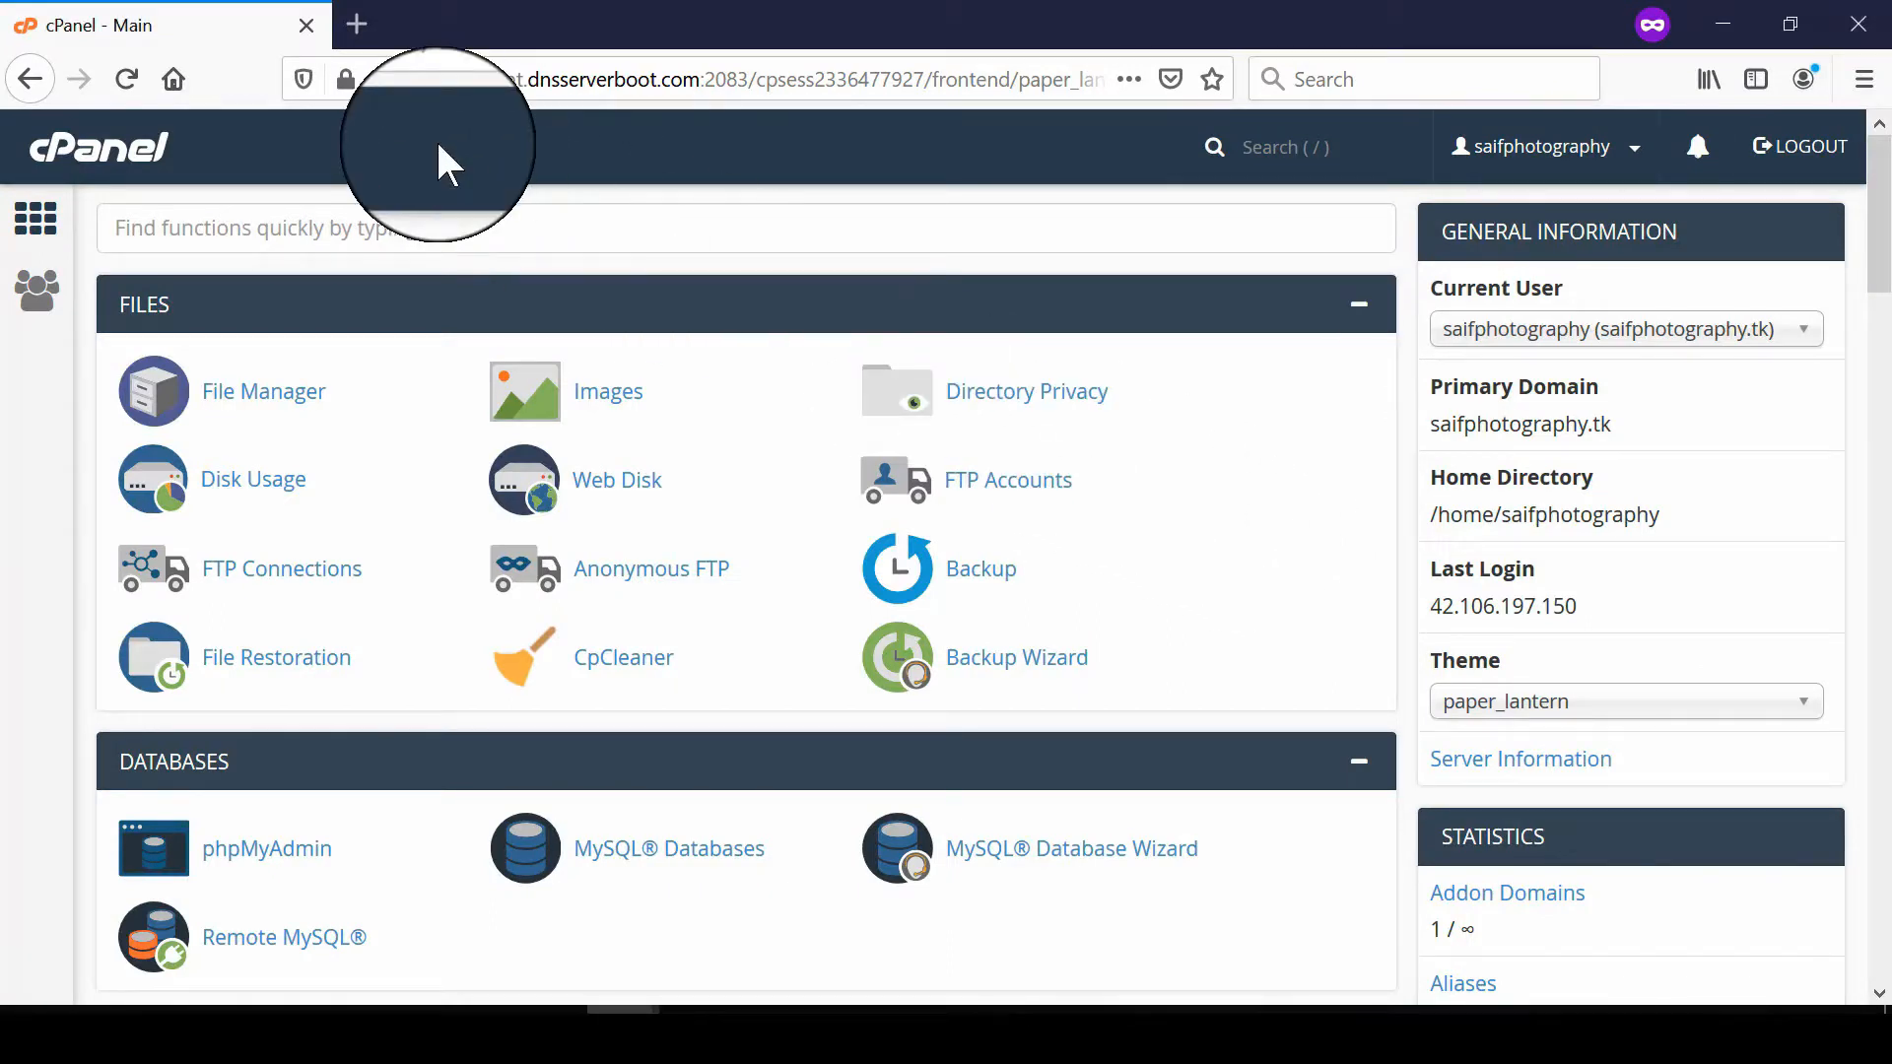
- Scroll to the Domains section and launch the Advanced Zone Editor
{"action": "scroll", "scroll_direction": "down", "scroll_amount": 3}
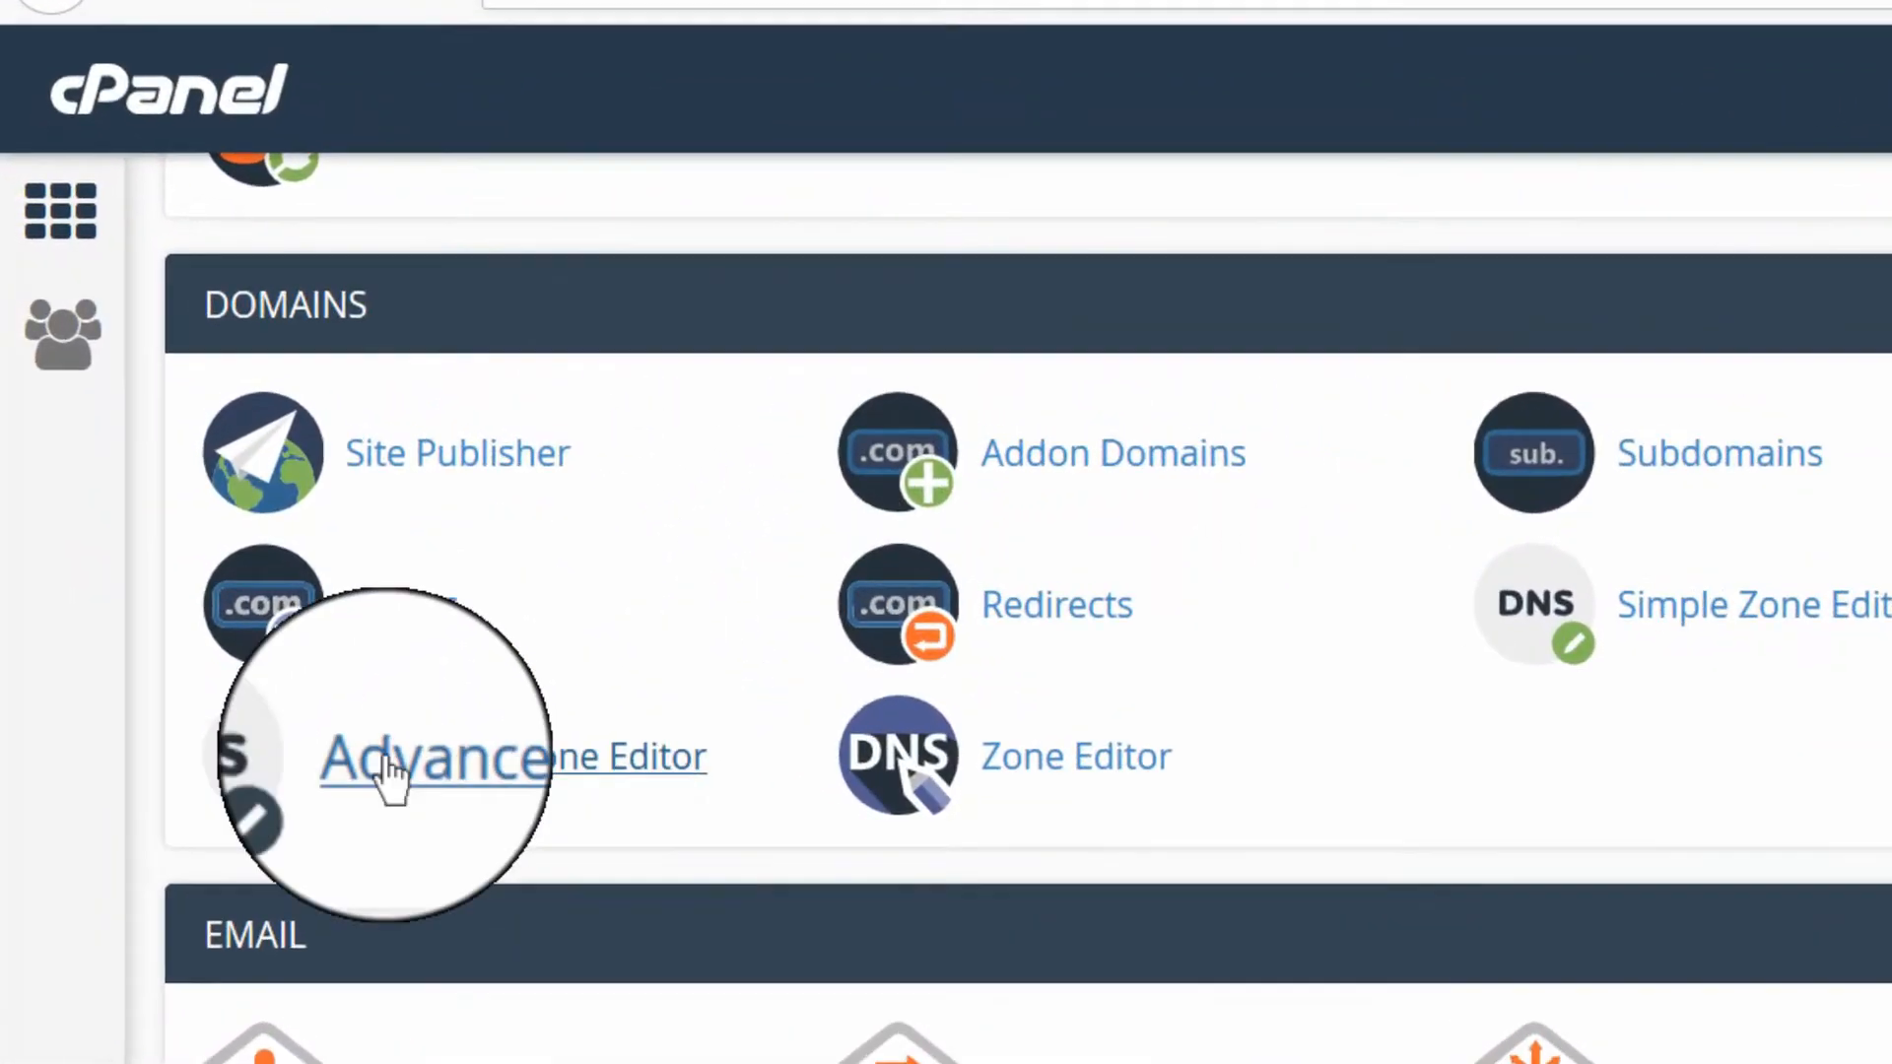
{"action": "left_click", "coordinate": [434, 757]}
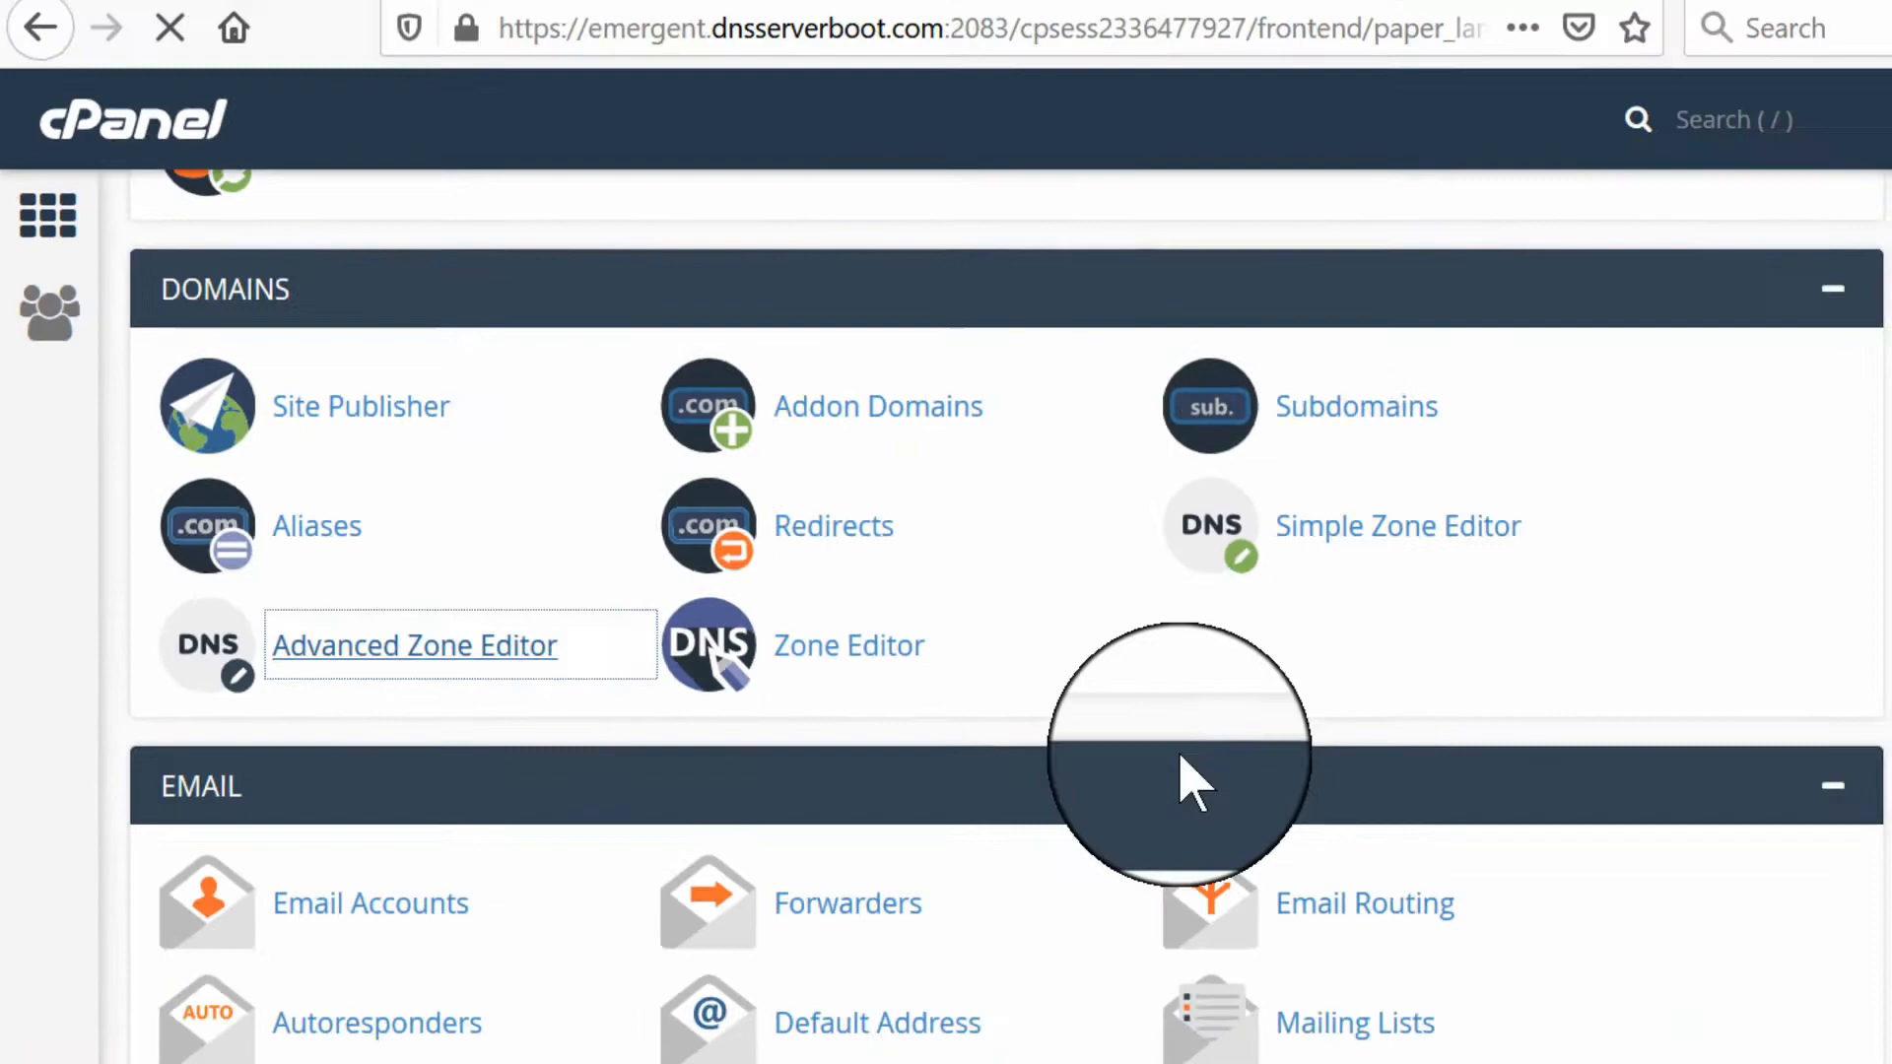
{"action": "left_click", "coordinate": [414, 646]}
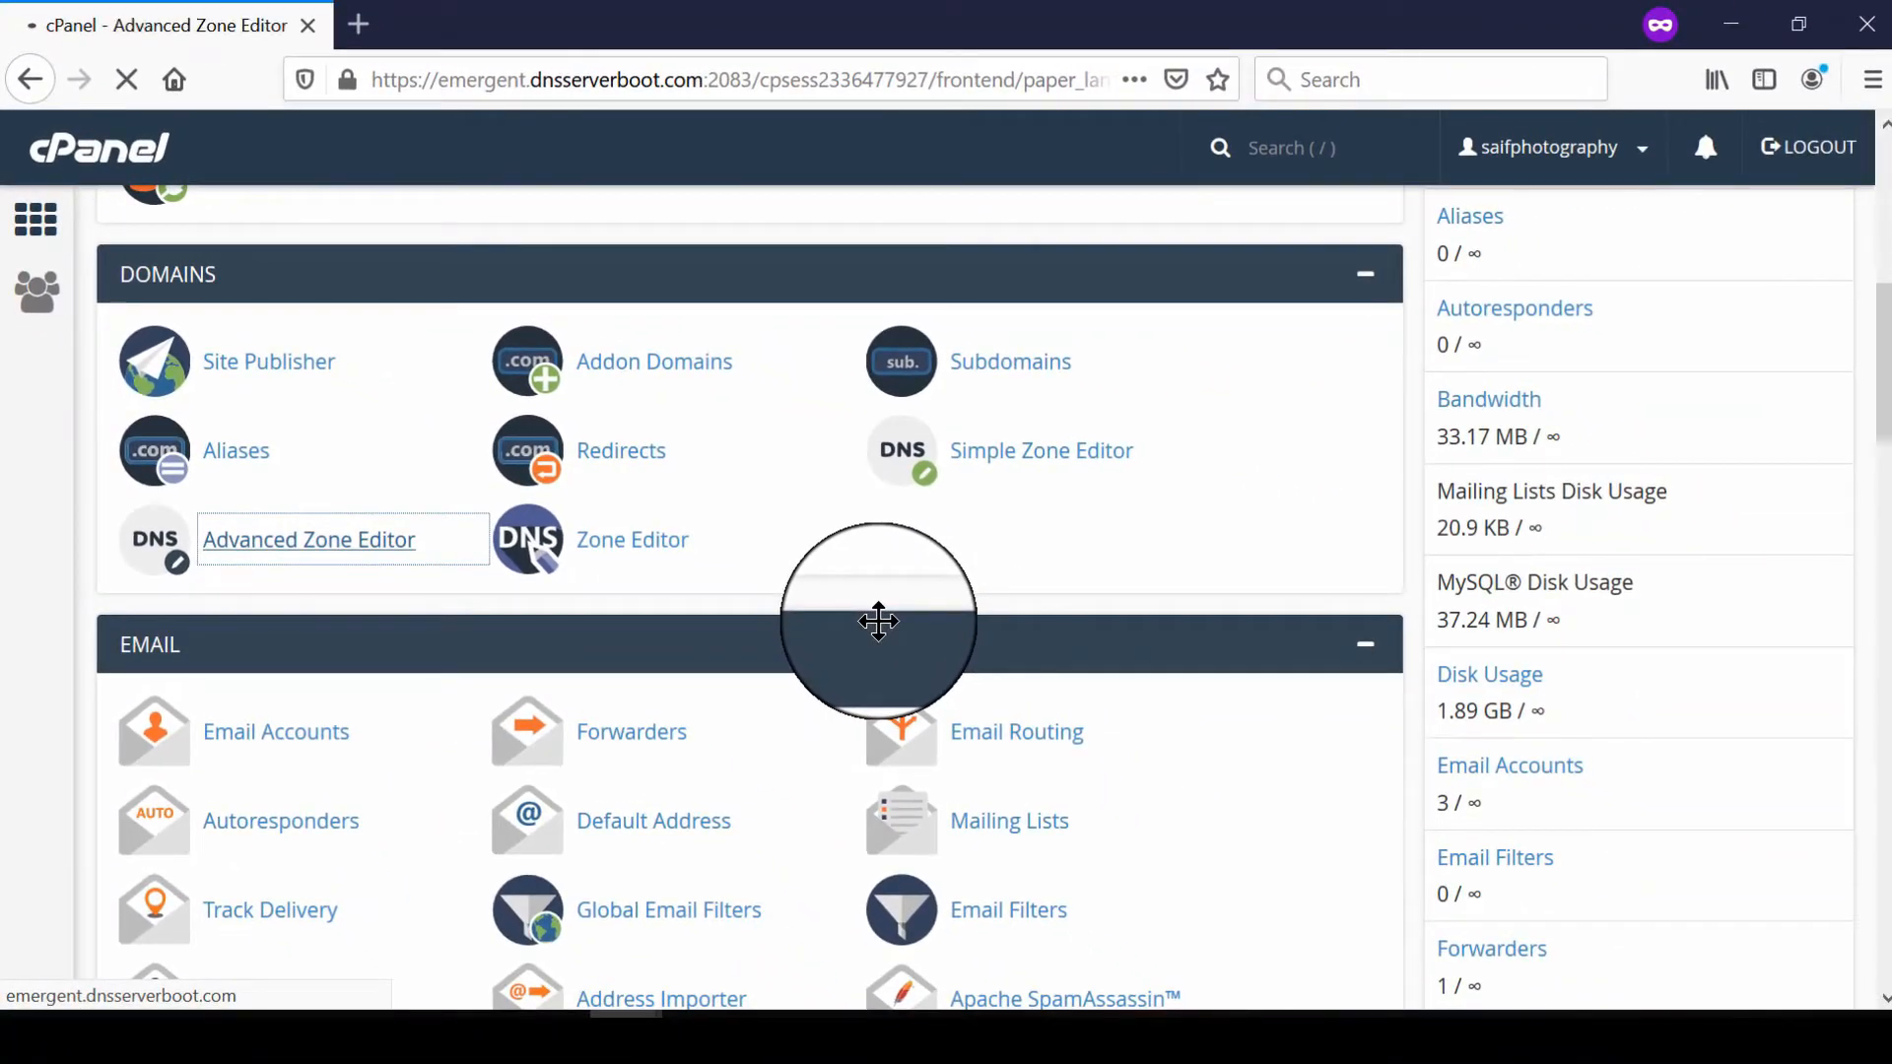
{"action": "left_click", "coordinate": [309, 539]}
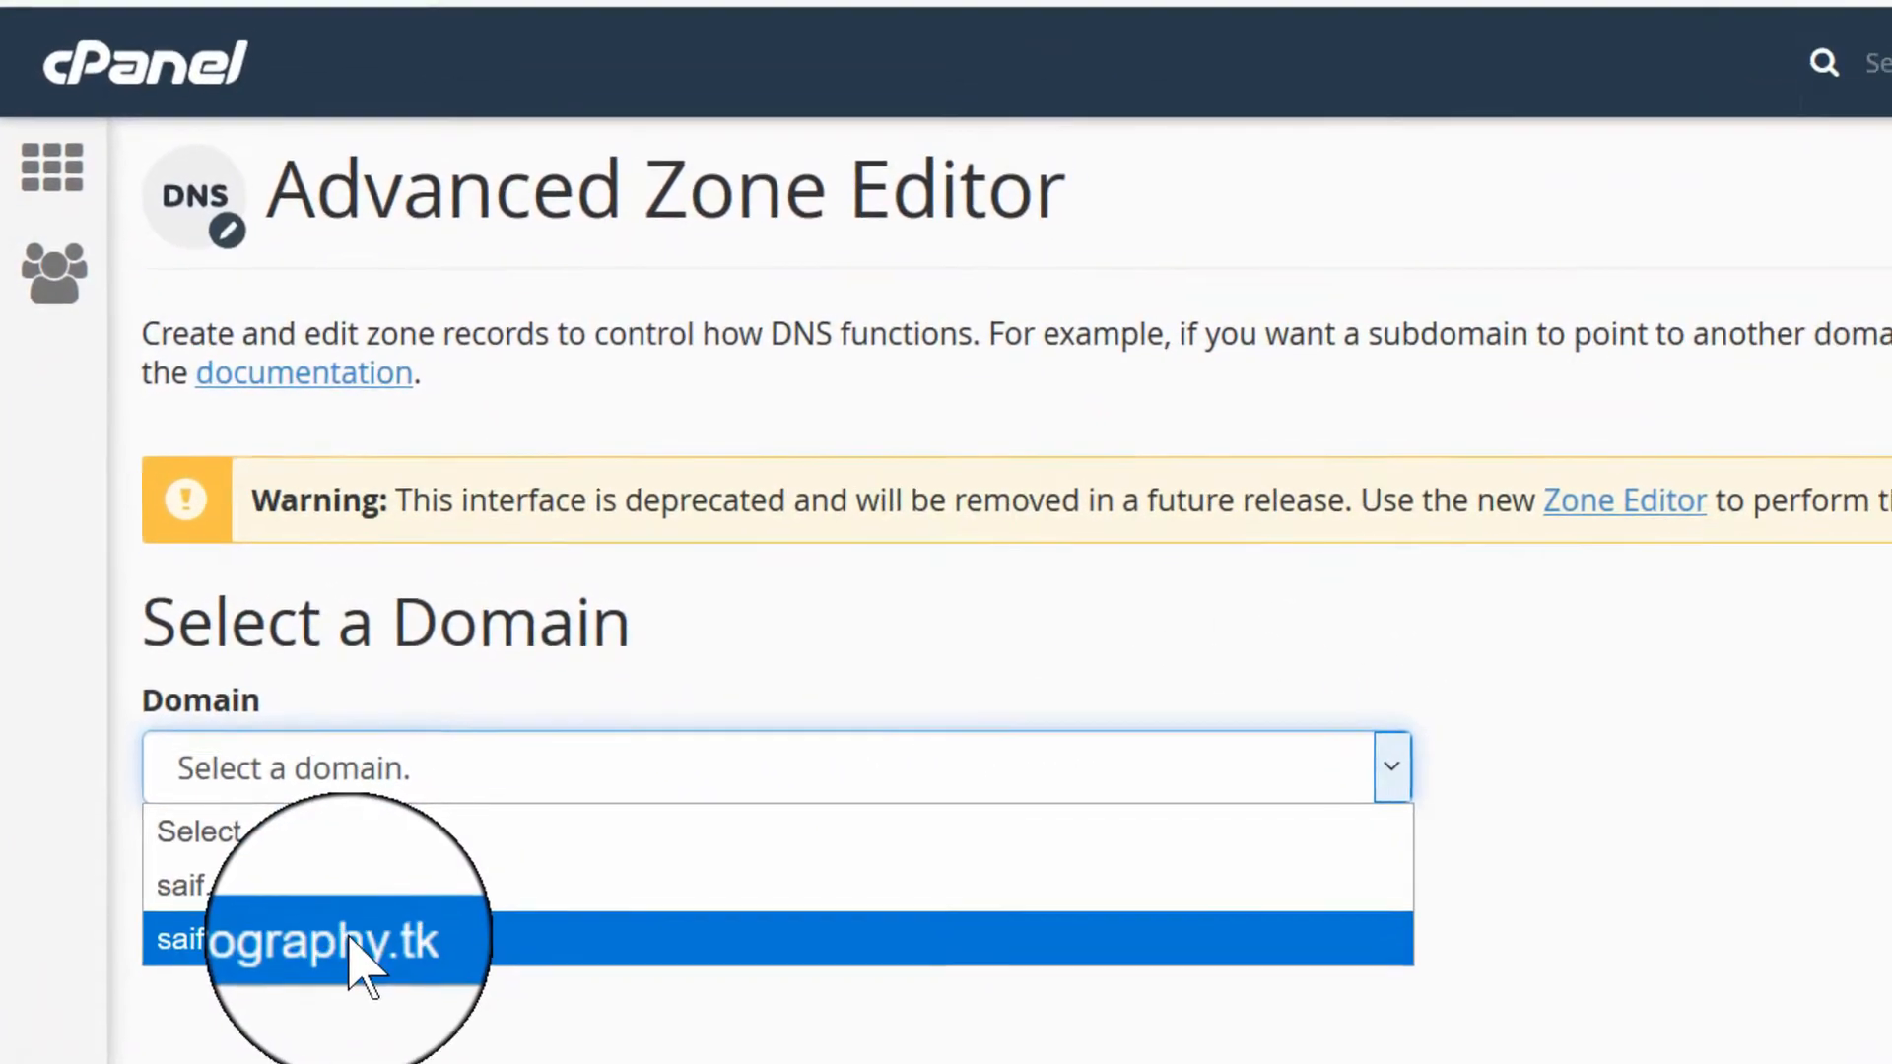
- Select saifphotography.tk as the zone and scroll down to the Add a Record form
{"action": "left_click", "coordinate": [350, 939]}
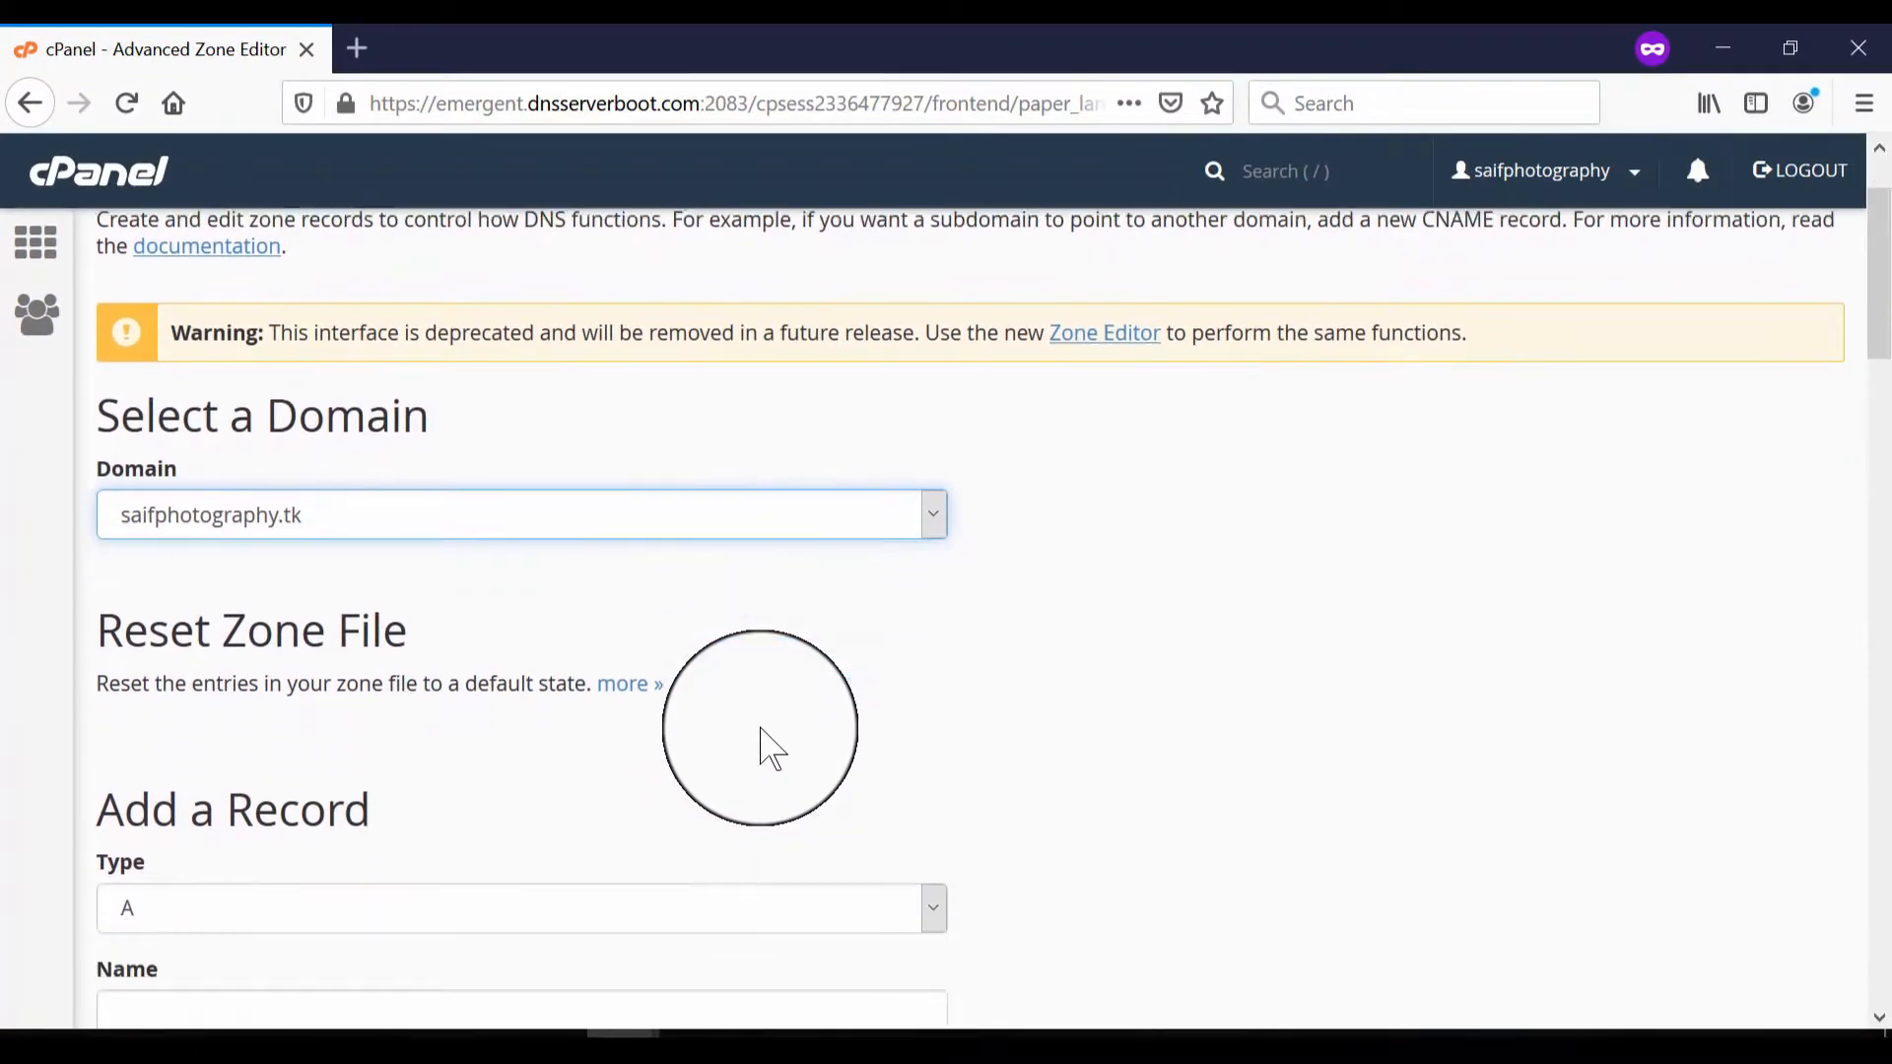
{"action": "scroll", "scroll_direction": "down", "scroll_amount": 3}
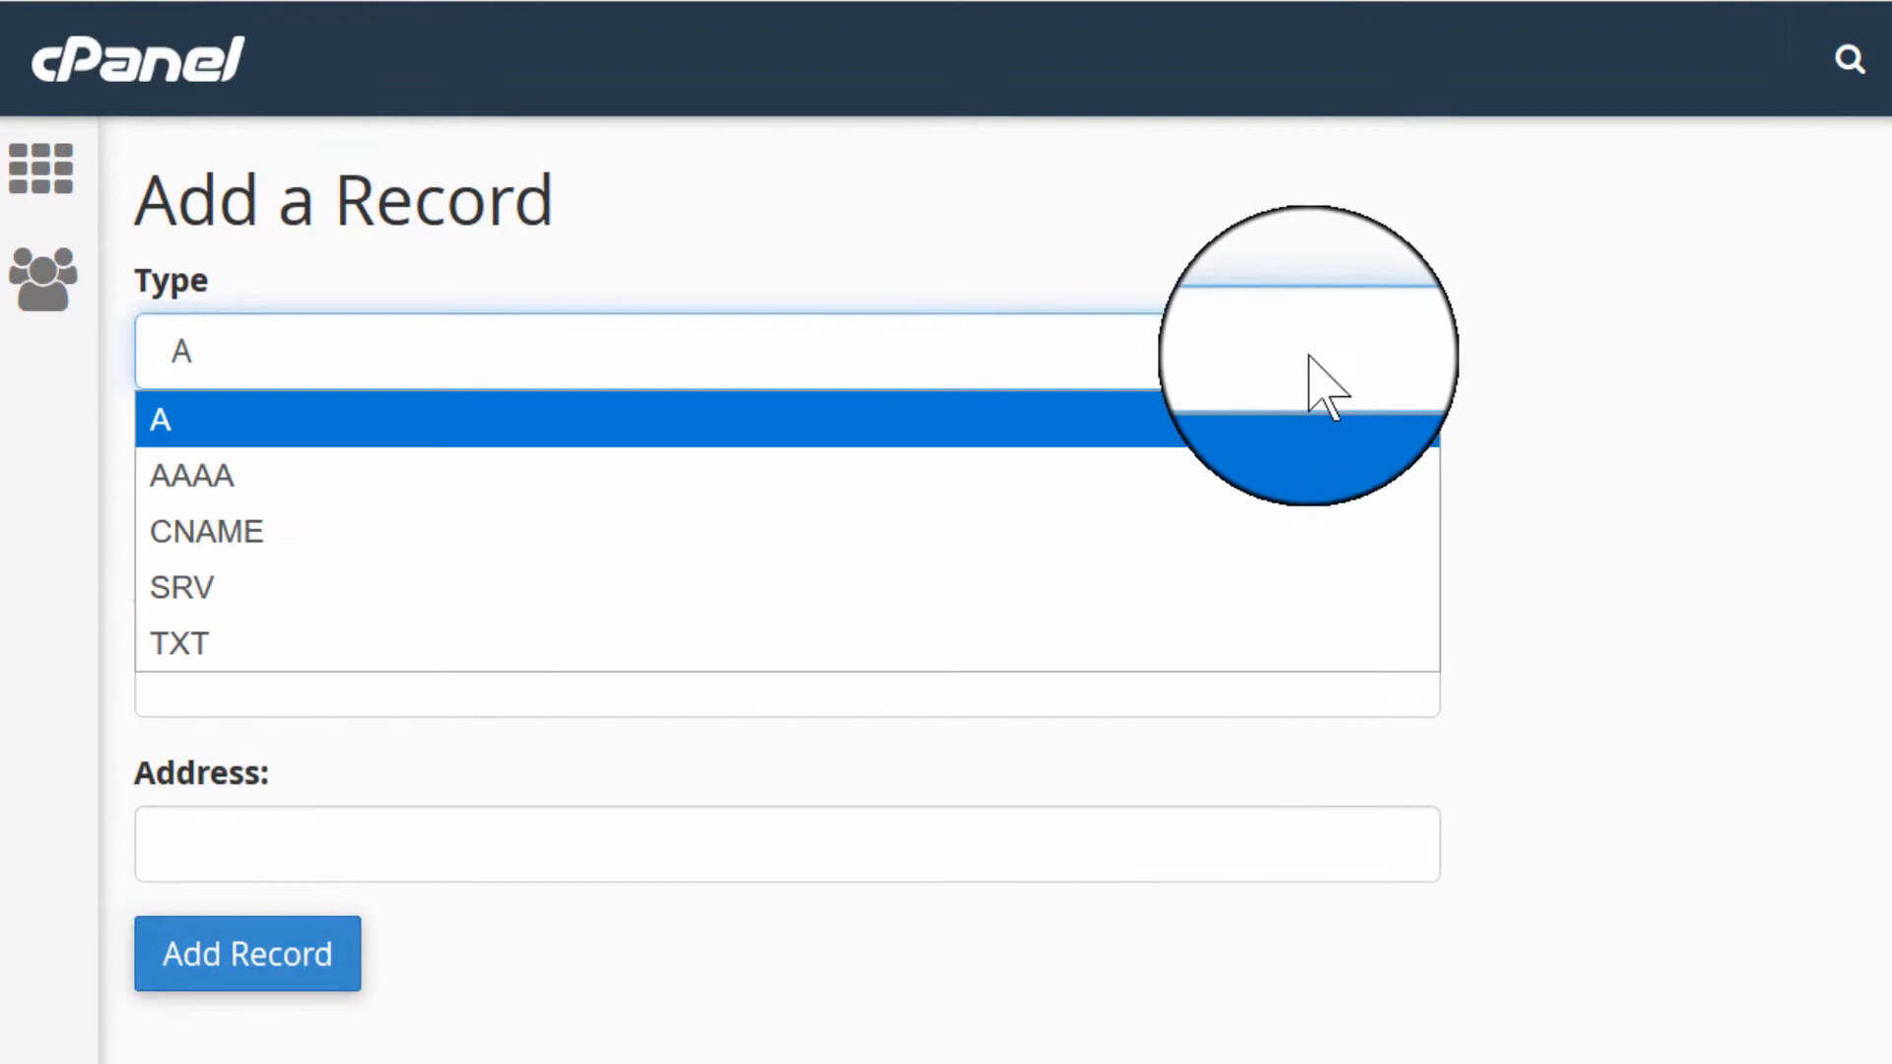
- Add an A record named test.saifphotography.tk with TTL 14400 and save it
{"action": "left_click", "coordinate": [182, 419]}
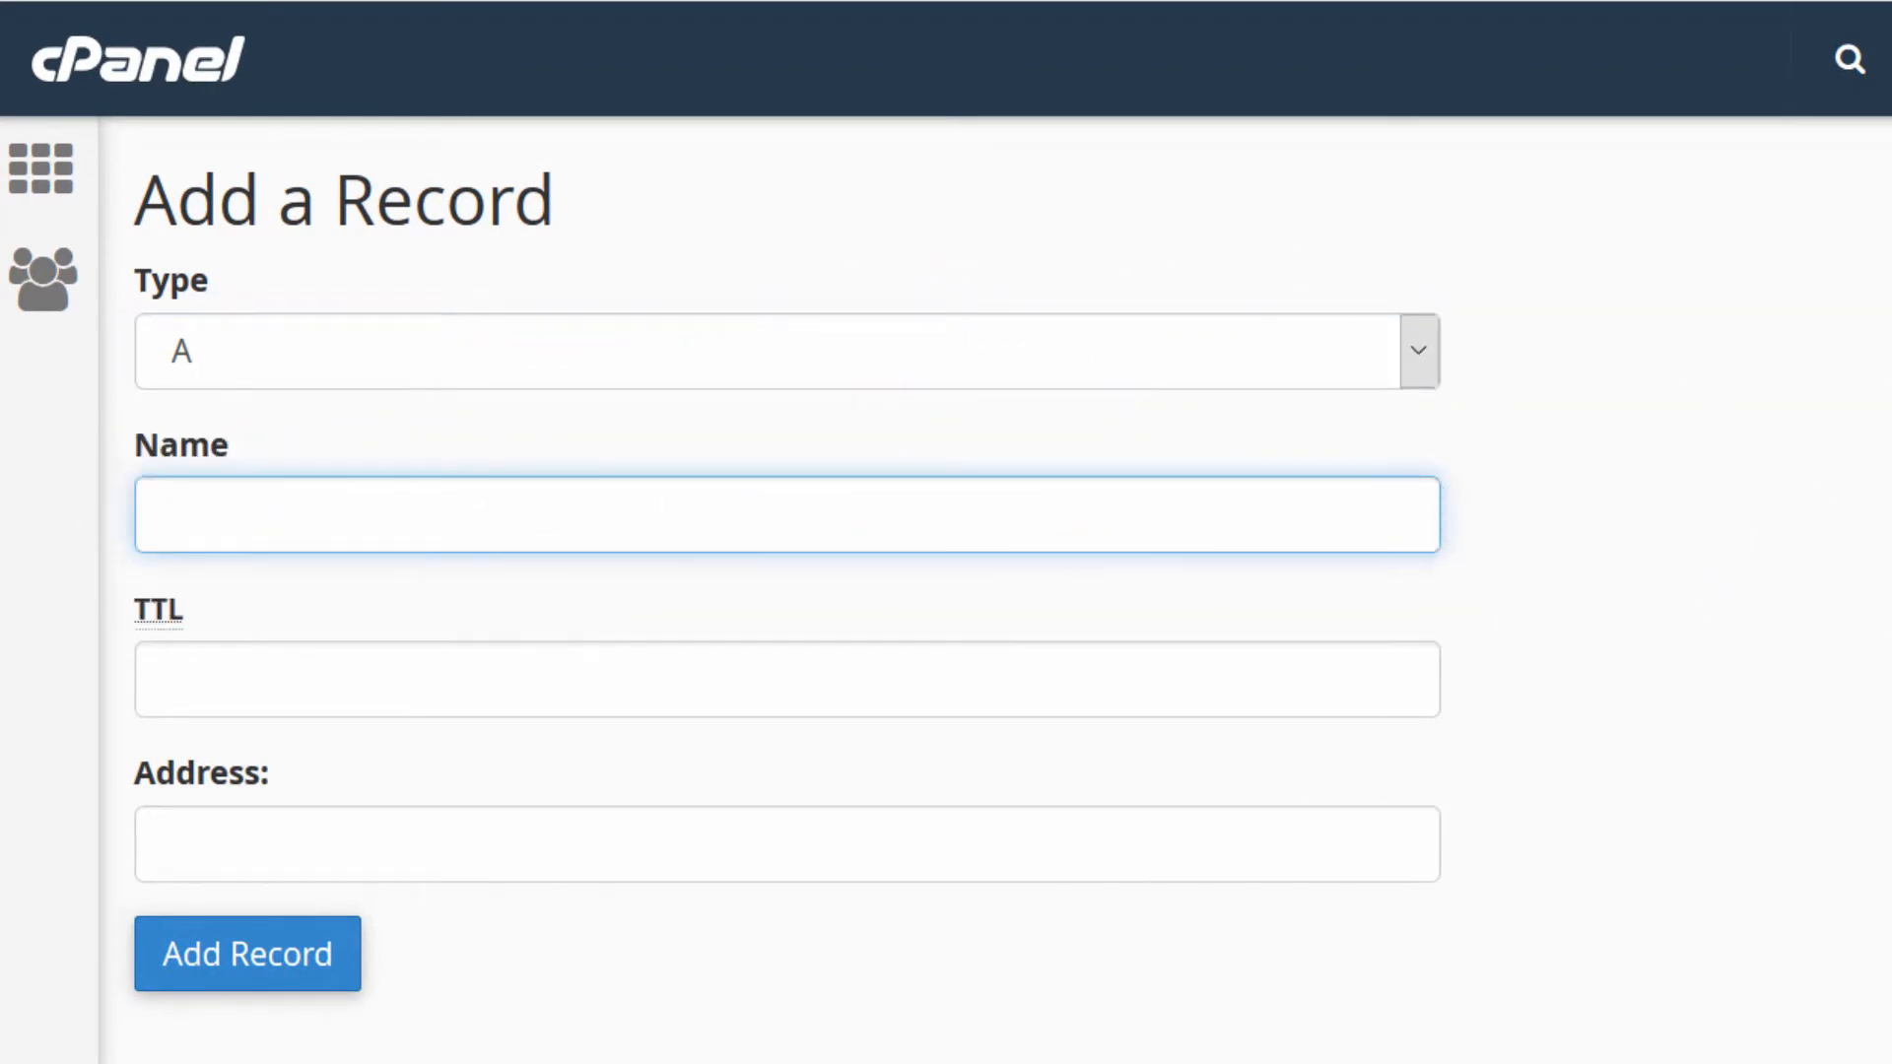
{"action": "type", "text": "test."}
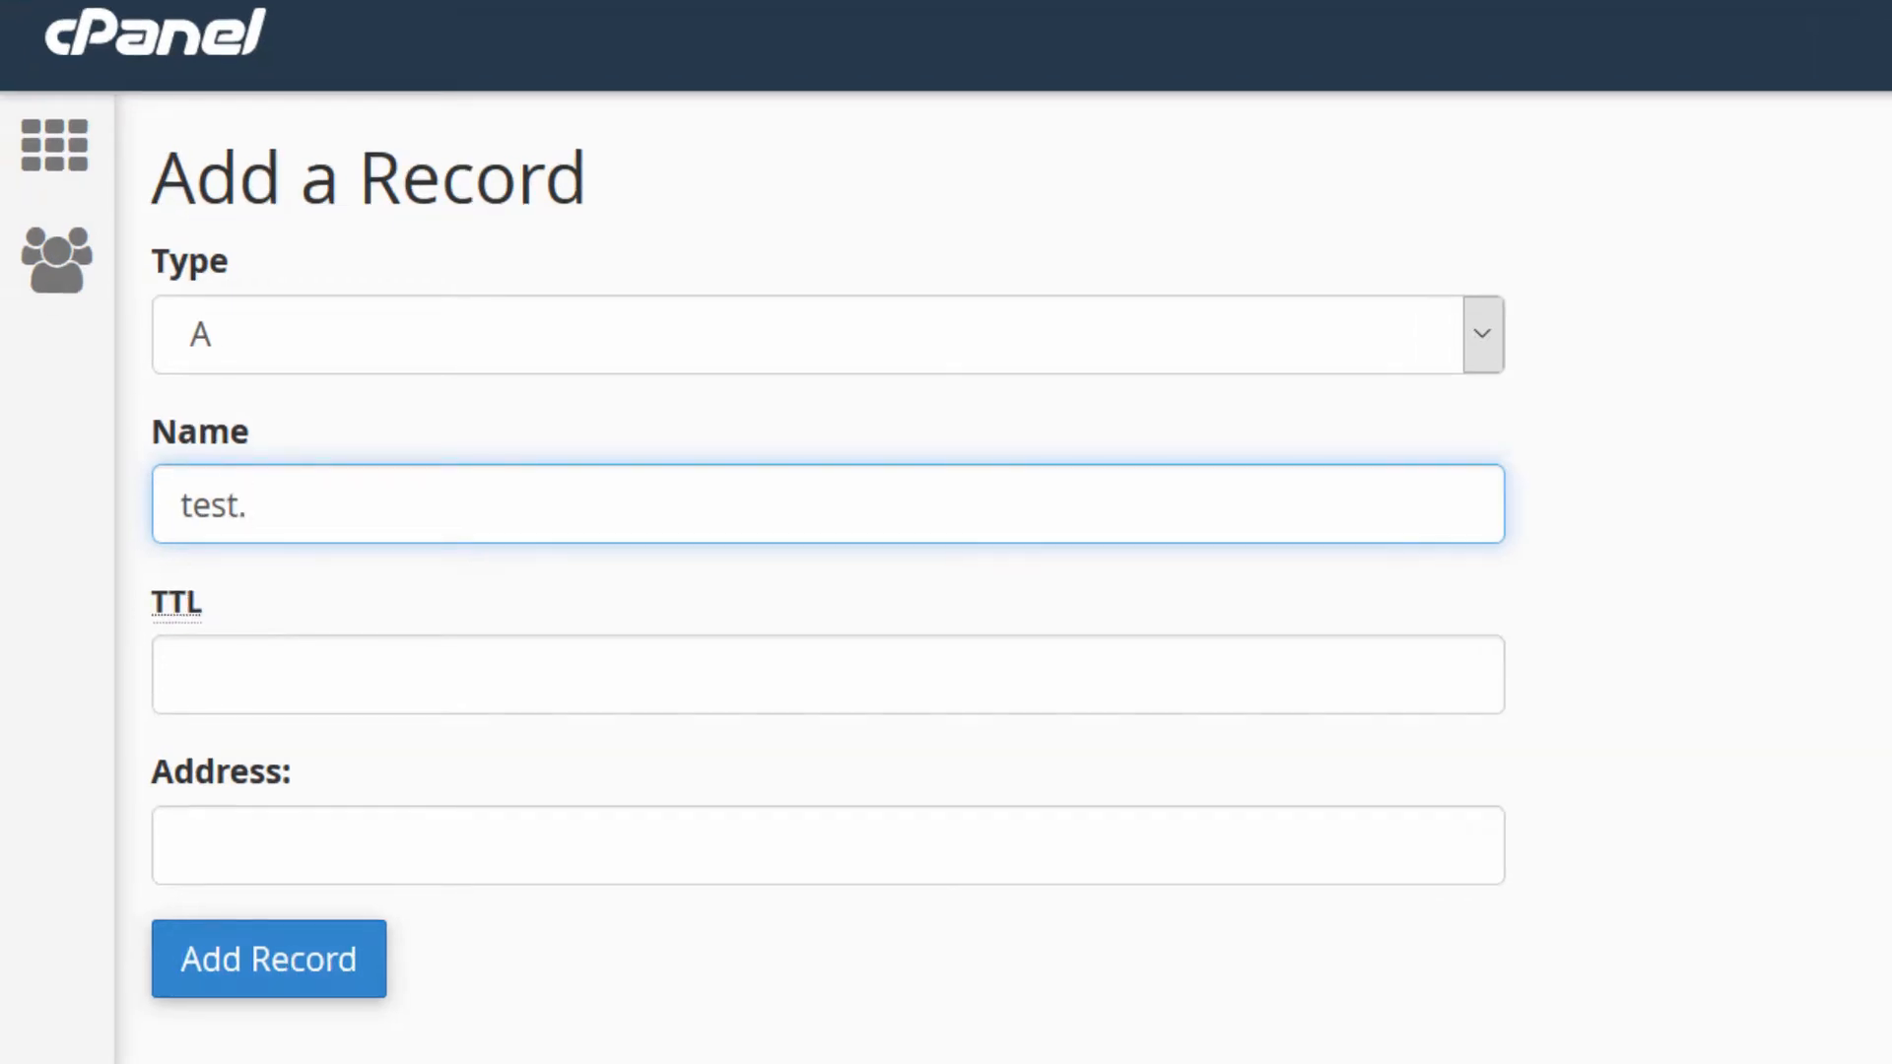
{"action": "type", "text": "saifphot"}
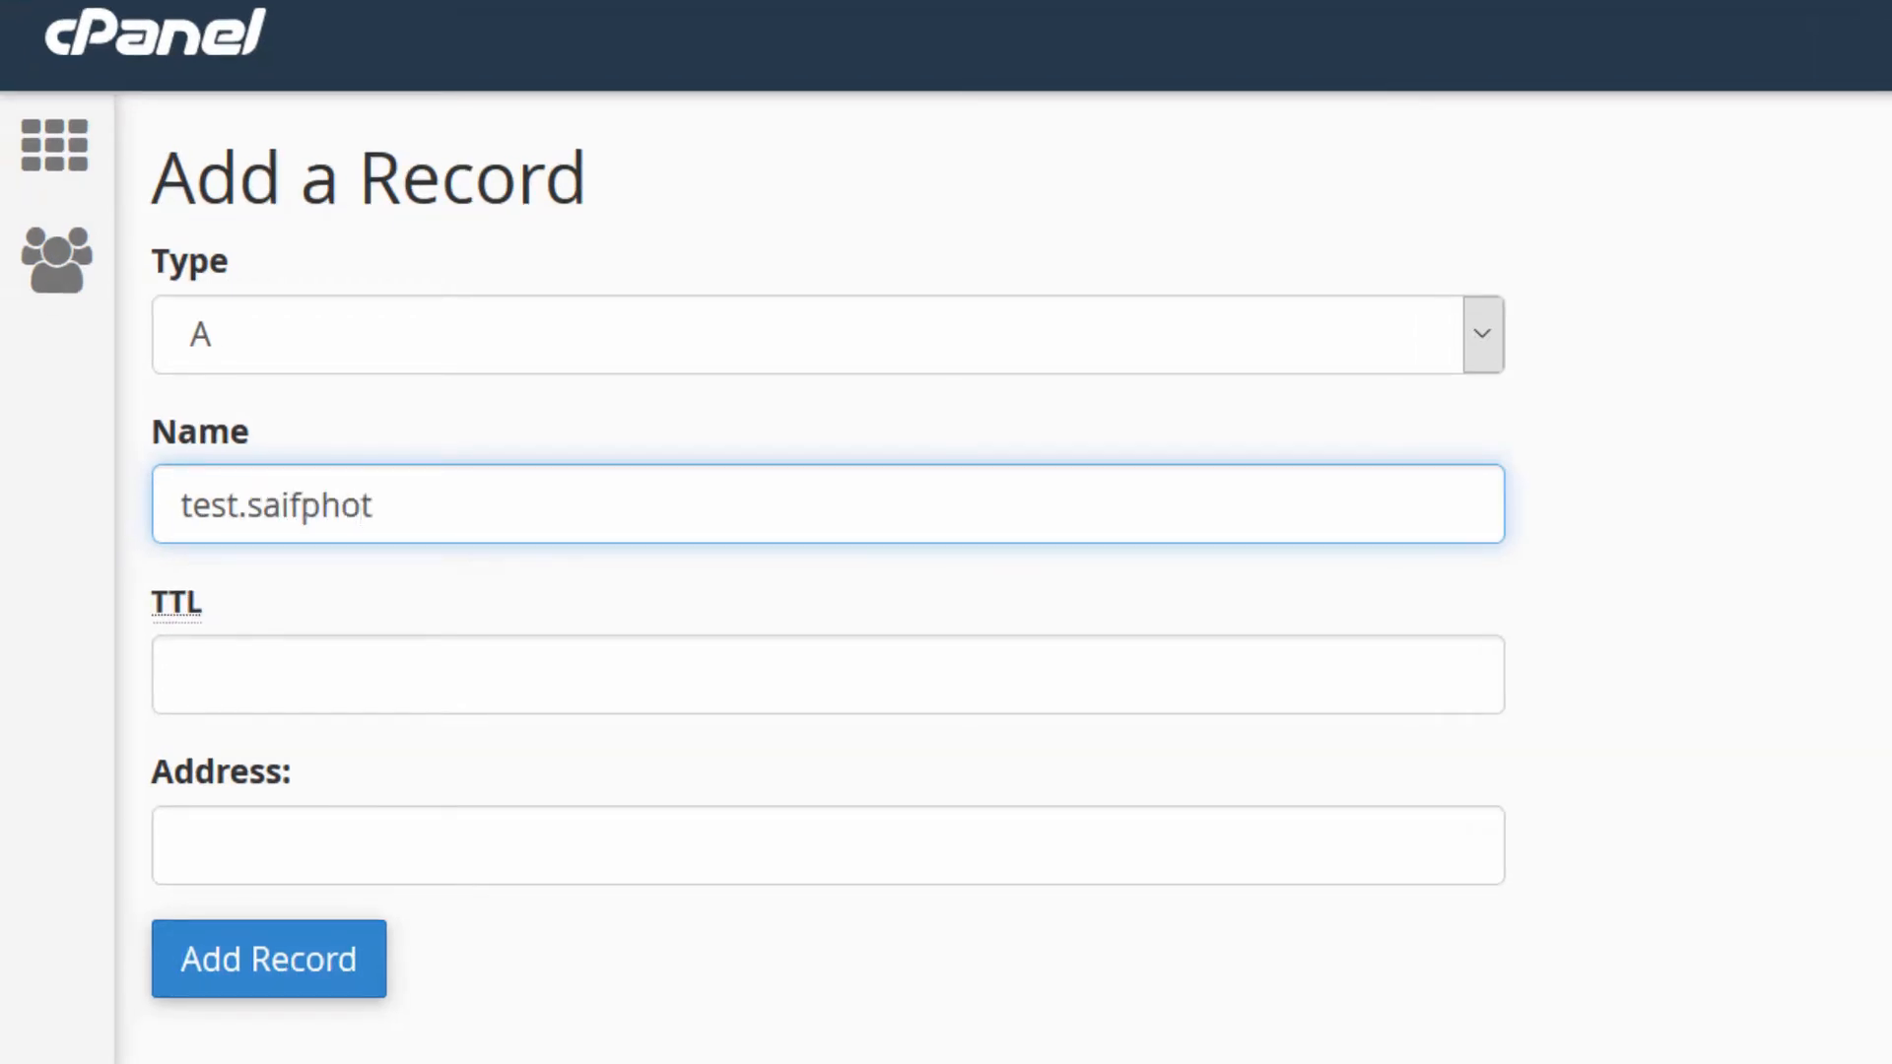
{"action": "type", "text": "ography"}
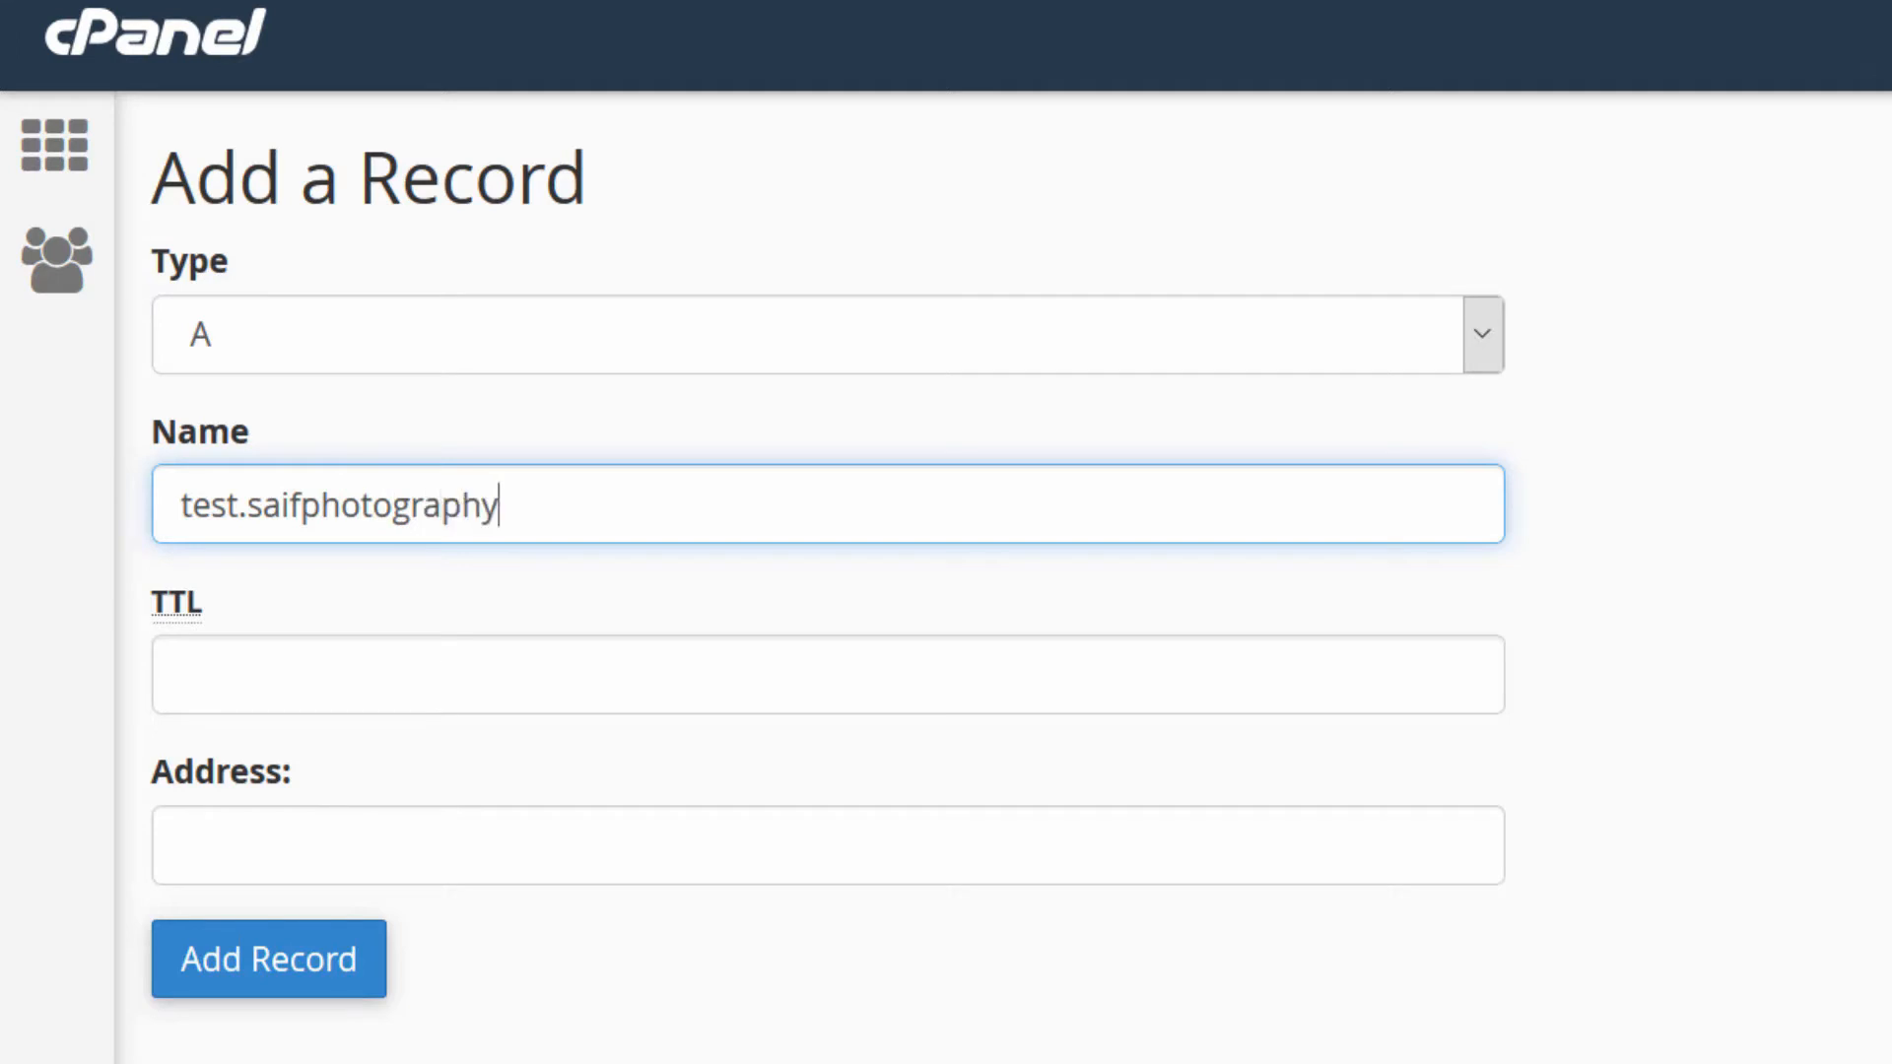
{"action": "type", "text": ".tk."}
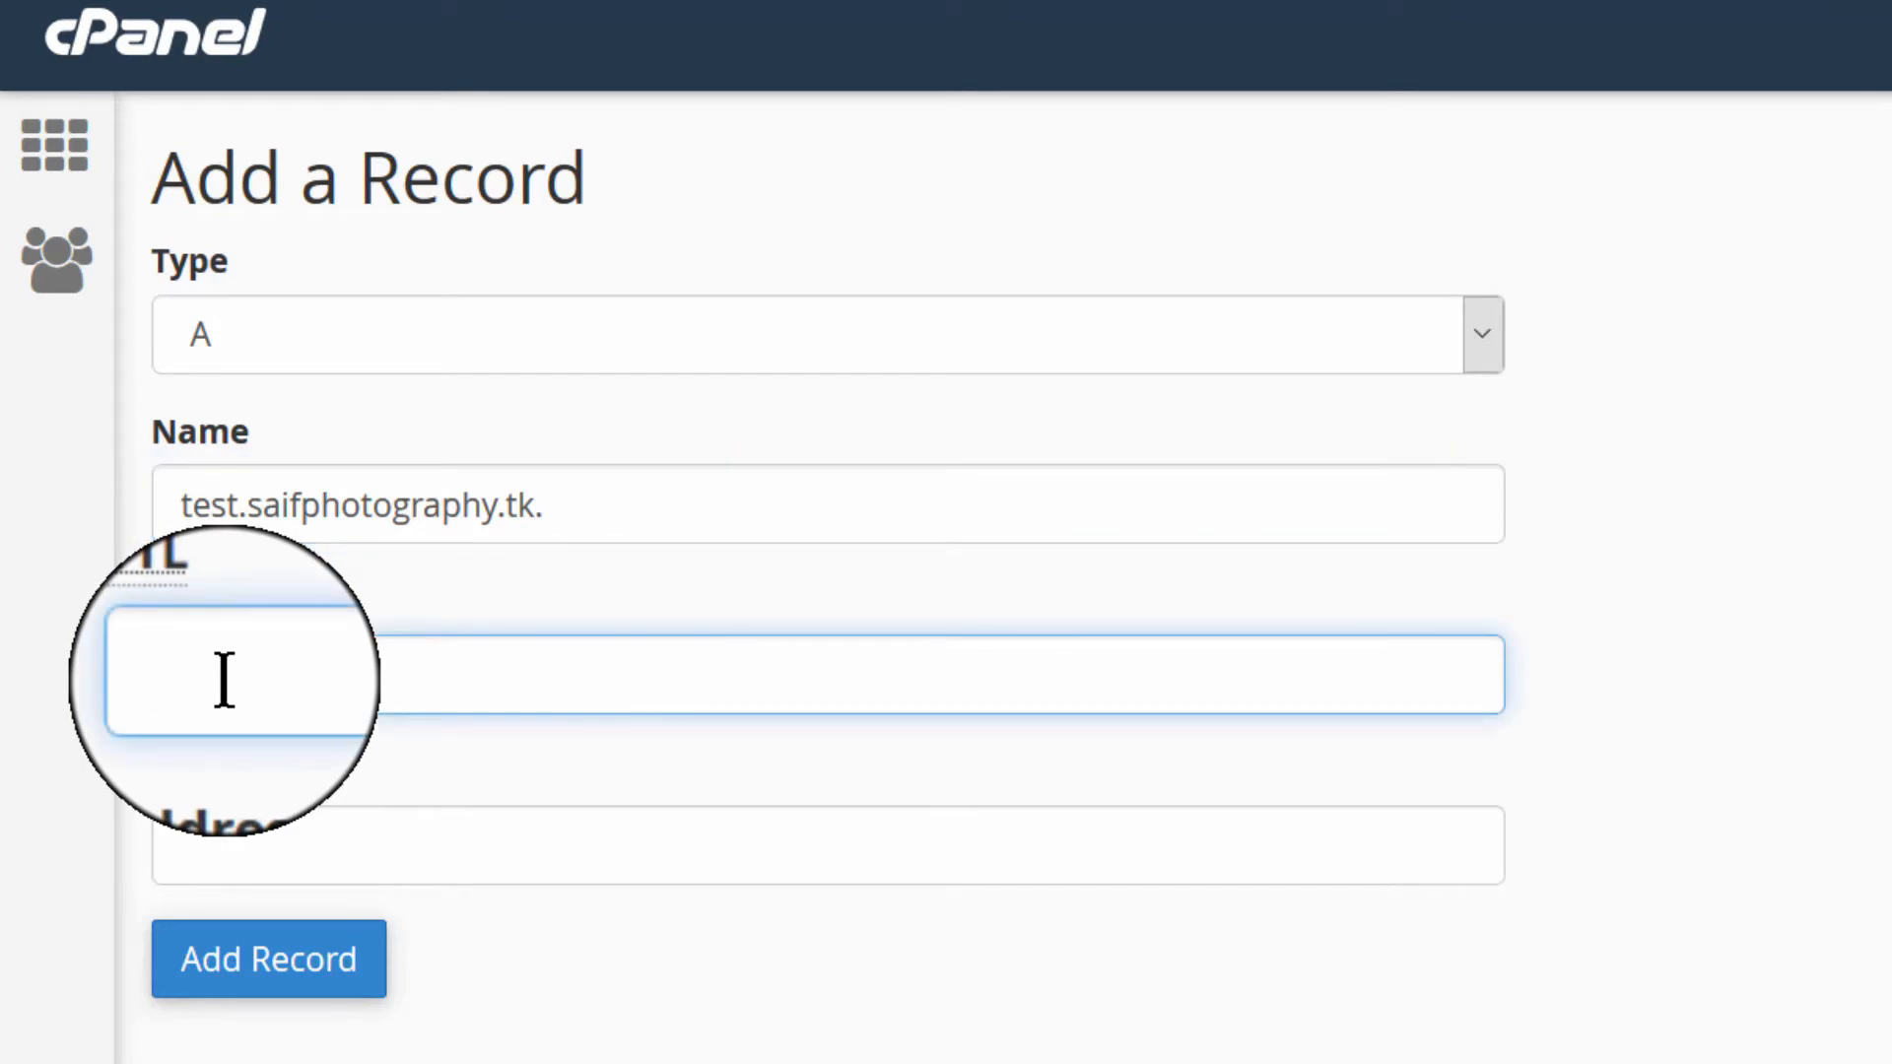
{"action": "type", "text": "14400"}
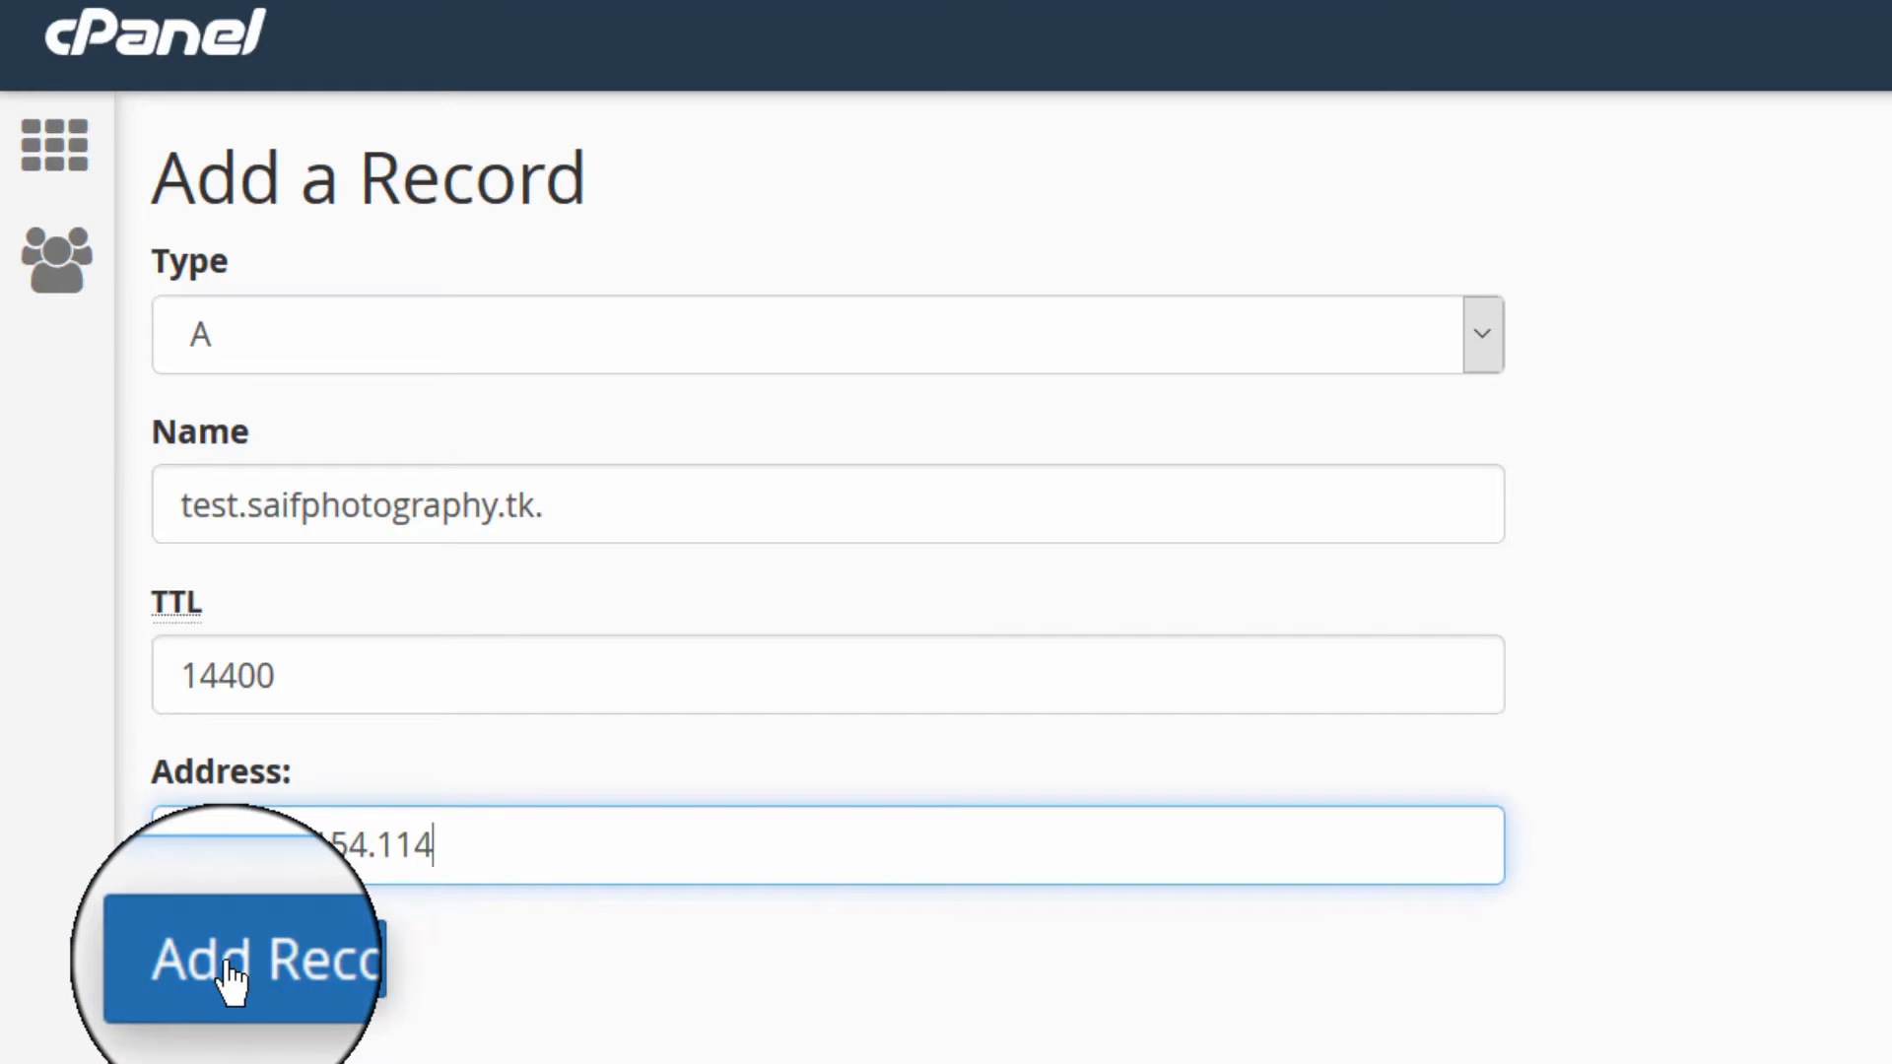
{"action": "left_click", "coordinate": [236, 959]}
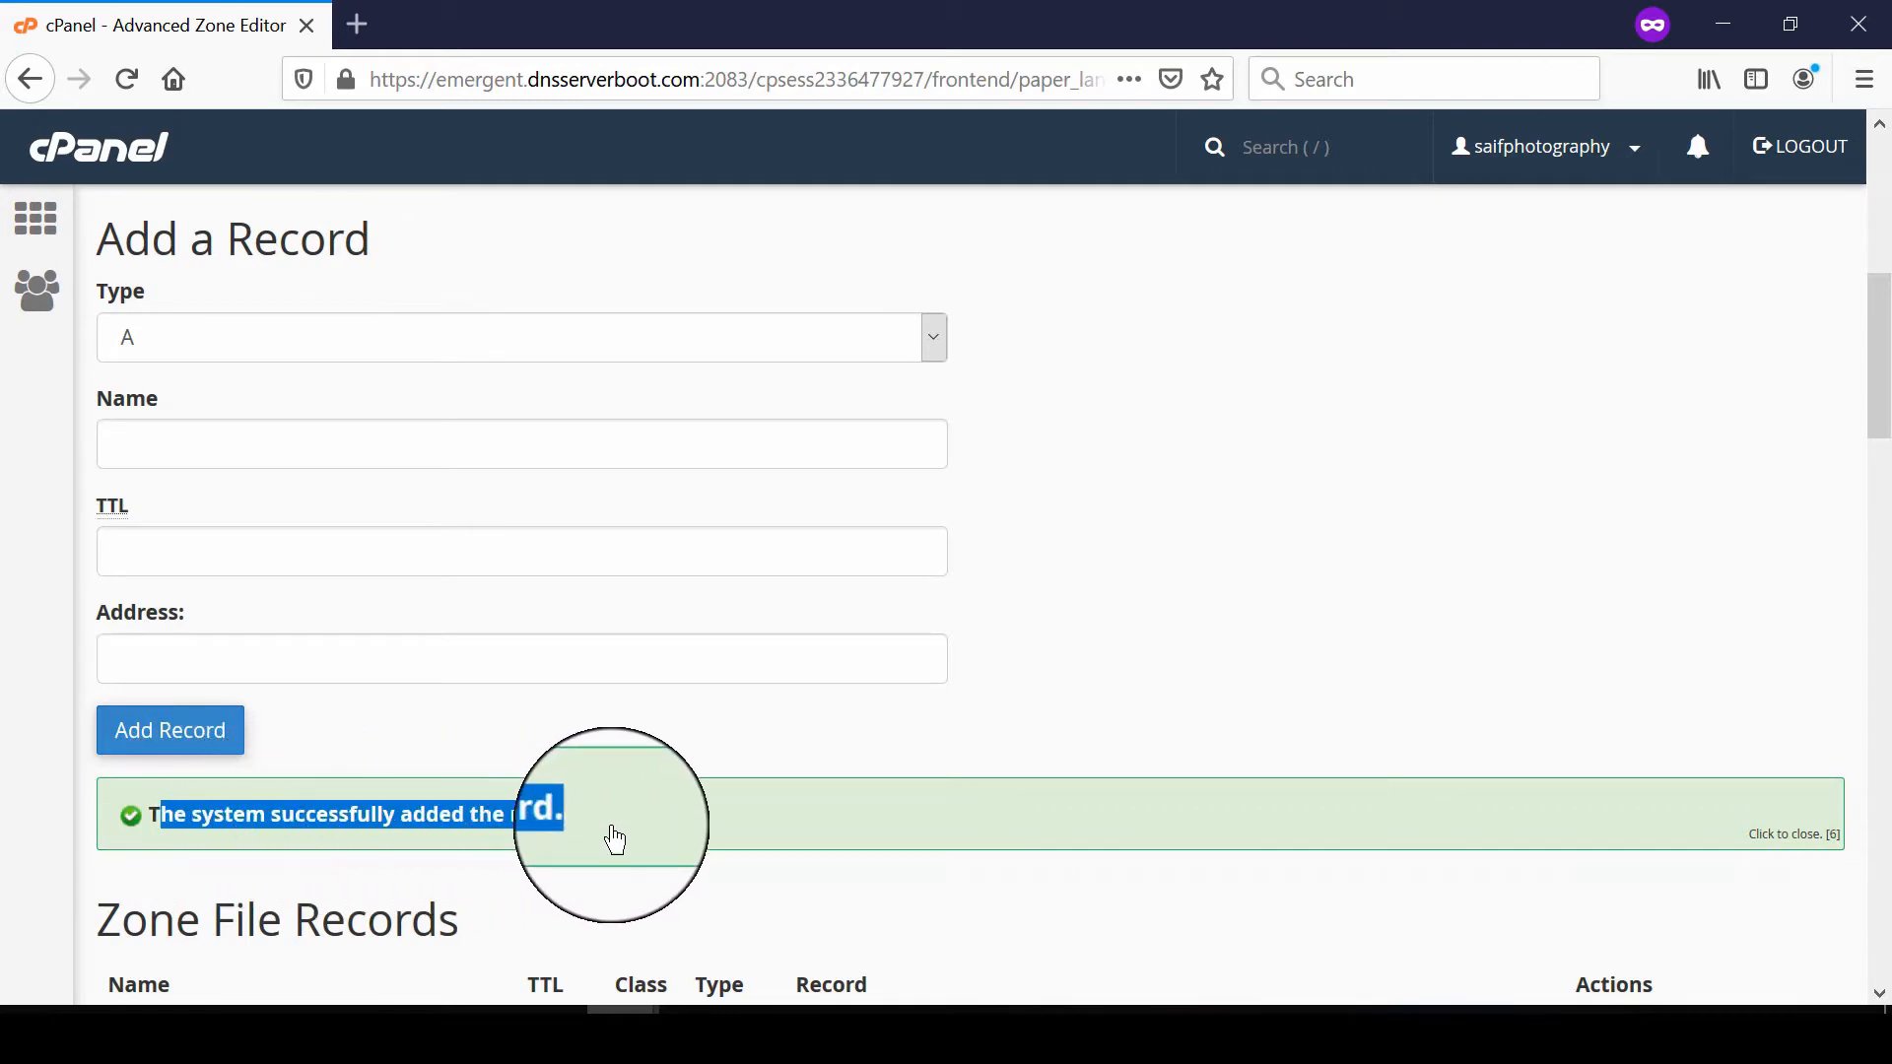
{"action": "scroll", "scroll_direction": "down", "scroll_amount": 3}
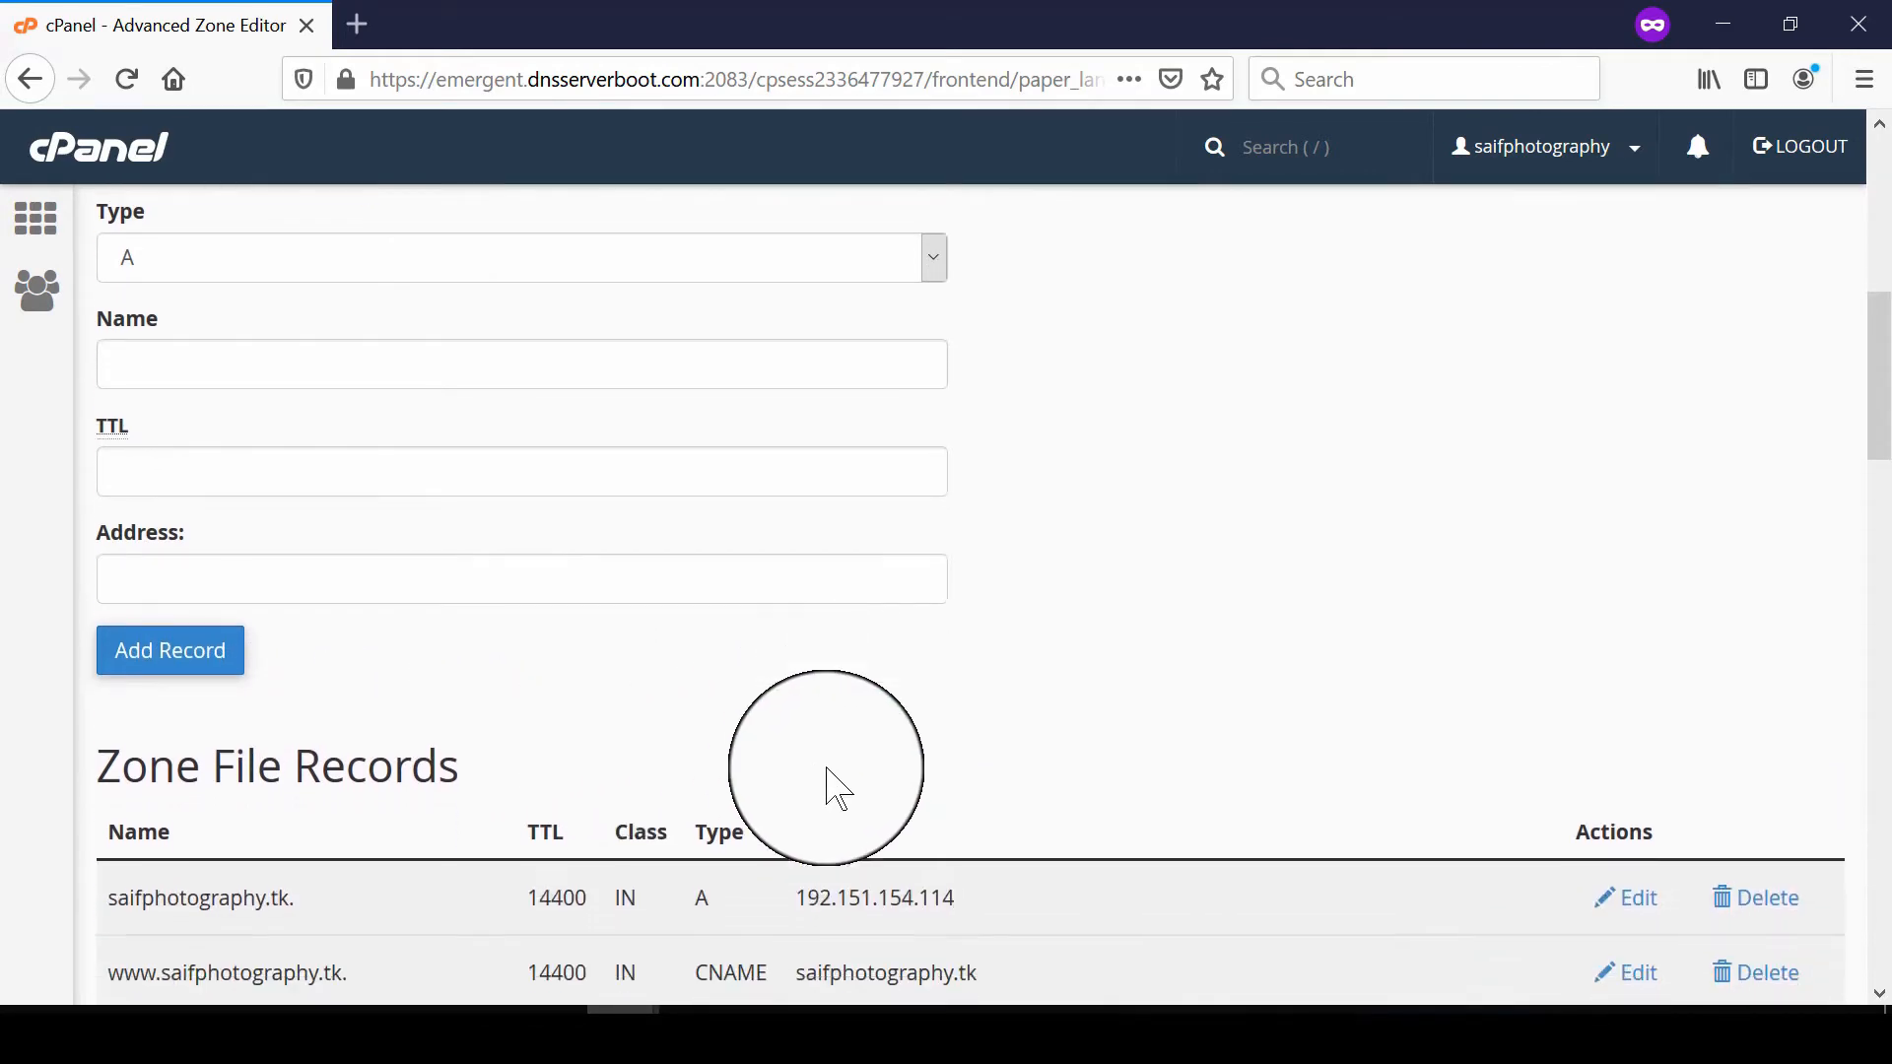
{"action": "scroll", "scroll_direction": "down", "scroll_amount": 3}
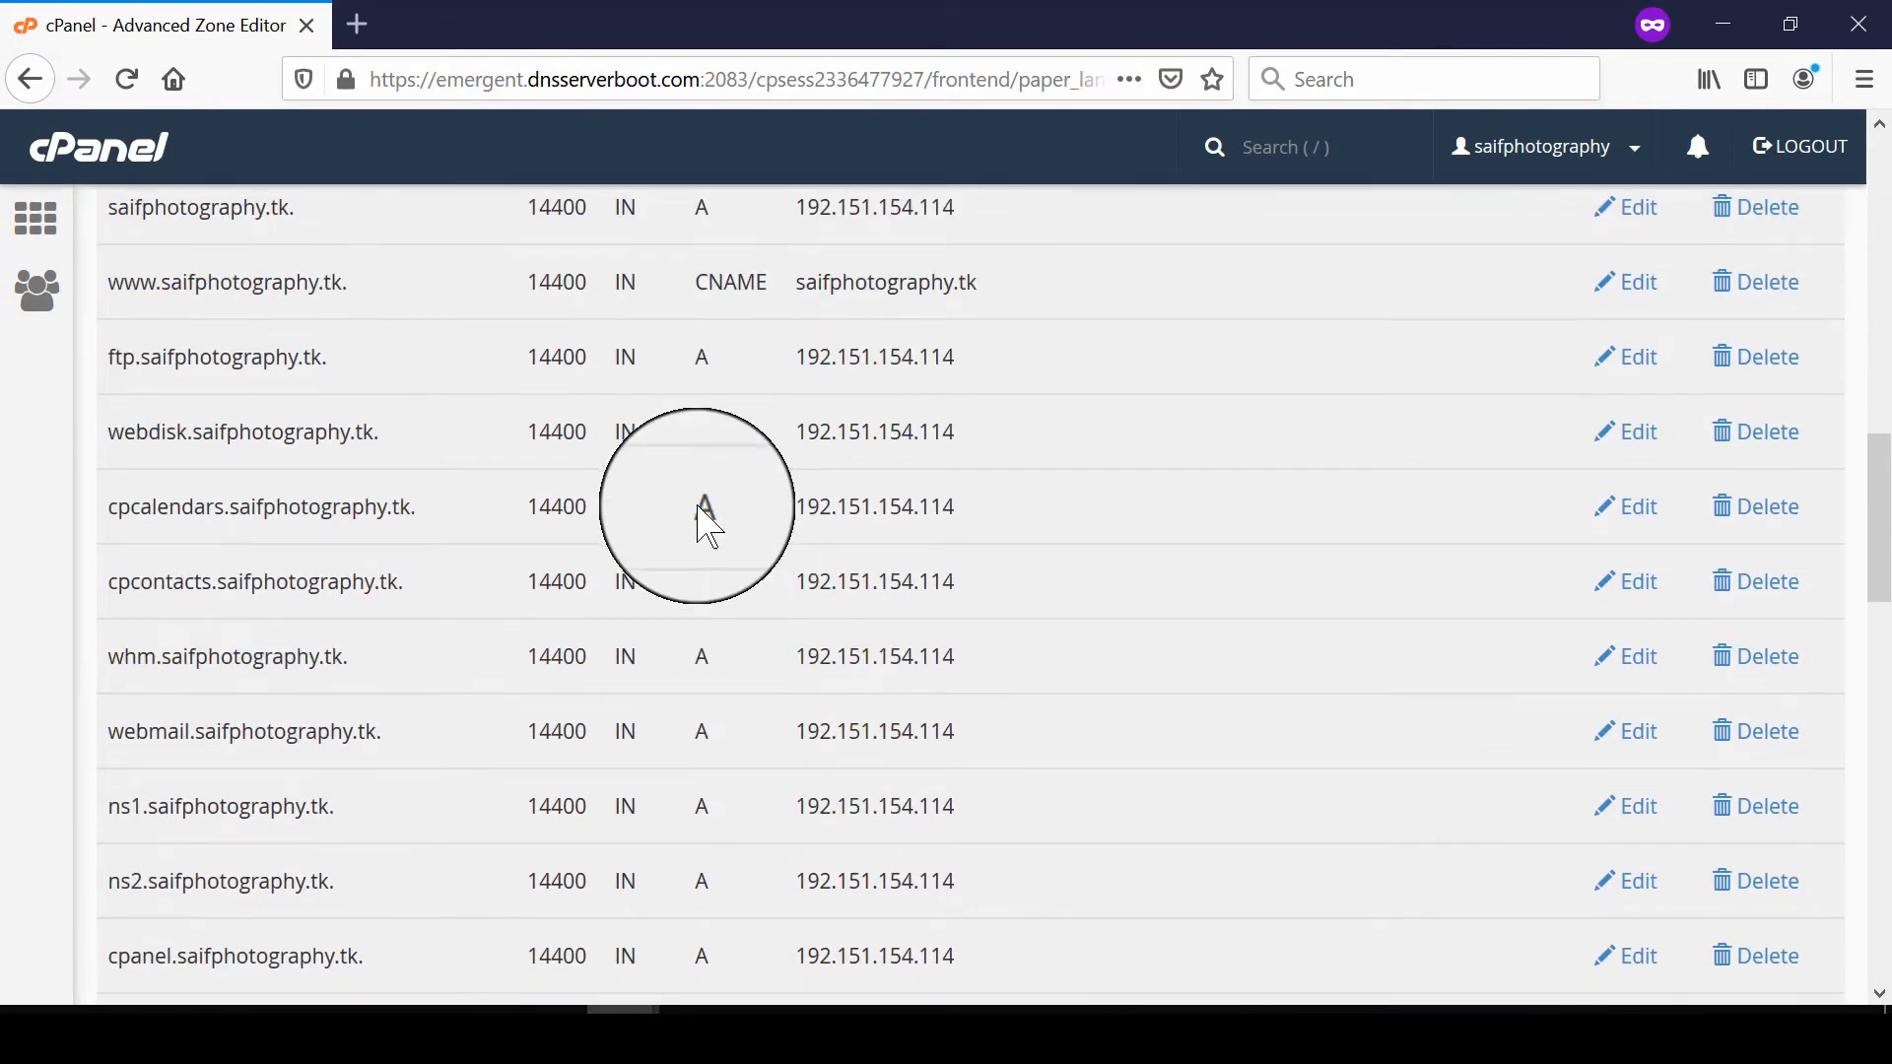
{"action": "scroll", "scroll_direction": "down", "scroll_amount": 3}
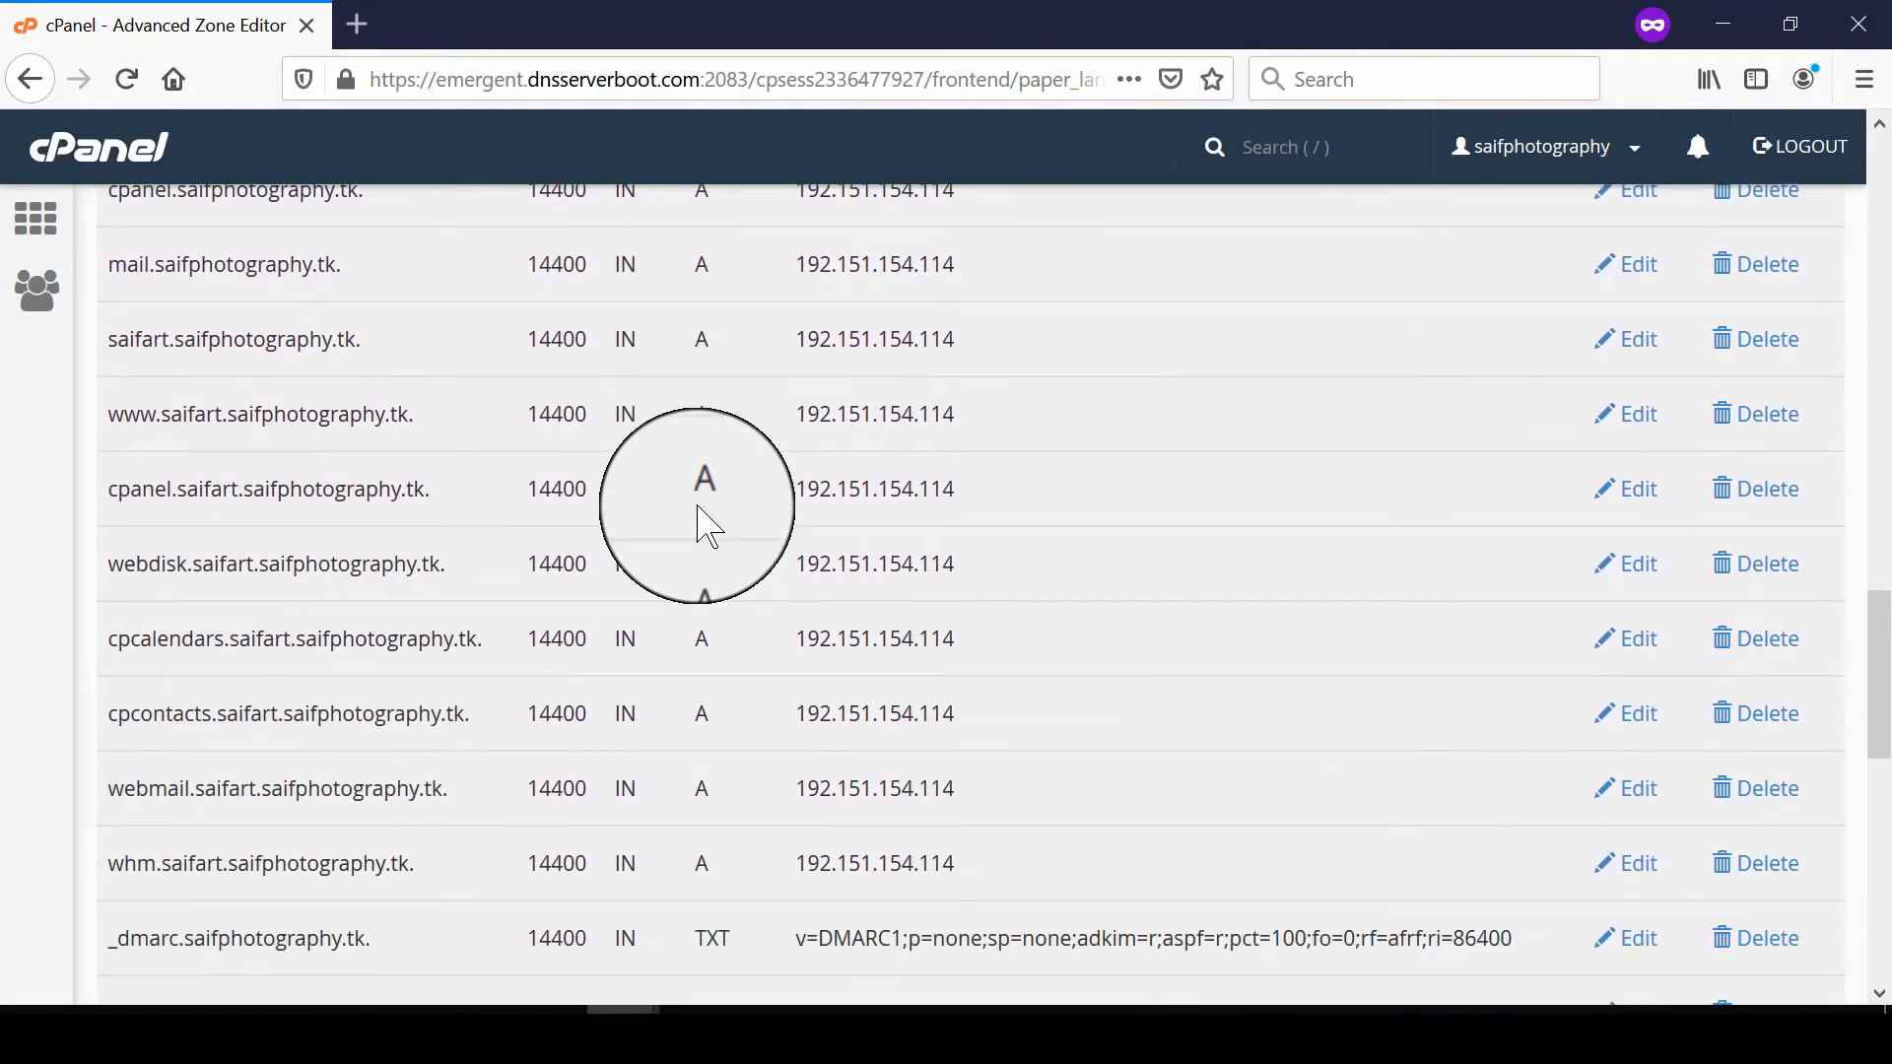
{"action": "scroll", "scroll_direction": "down", "scroll_amount": 3}
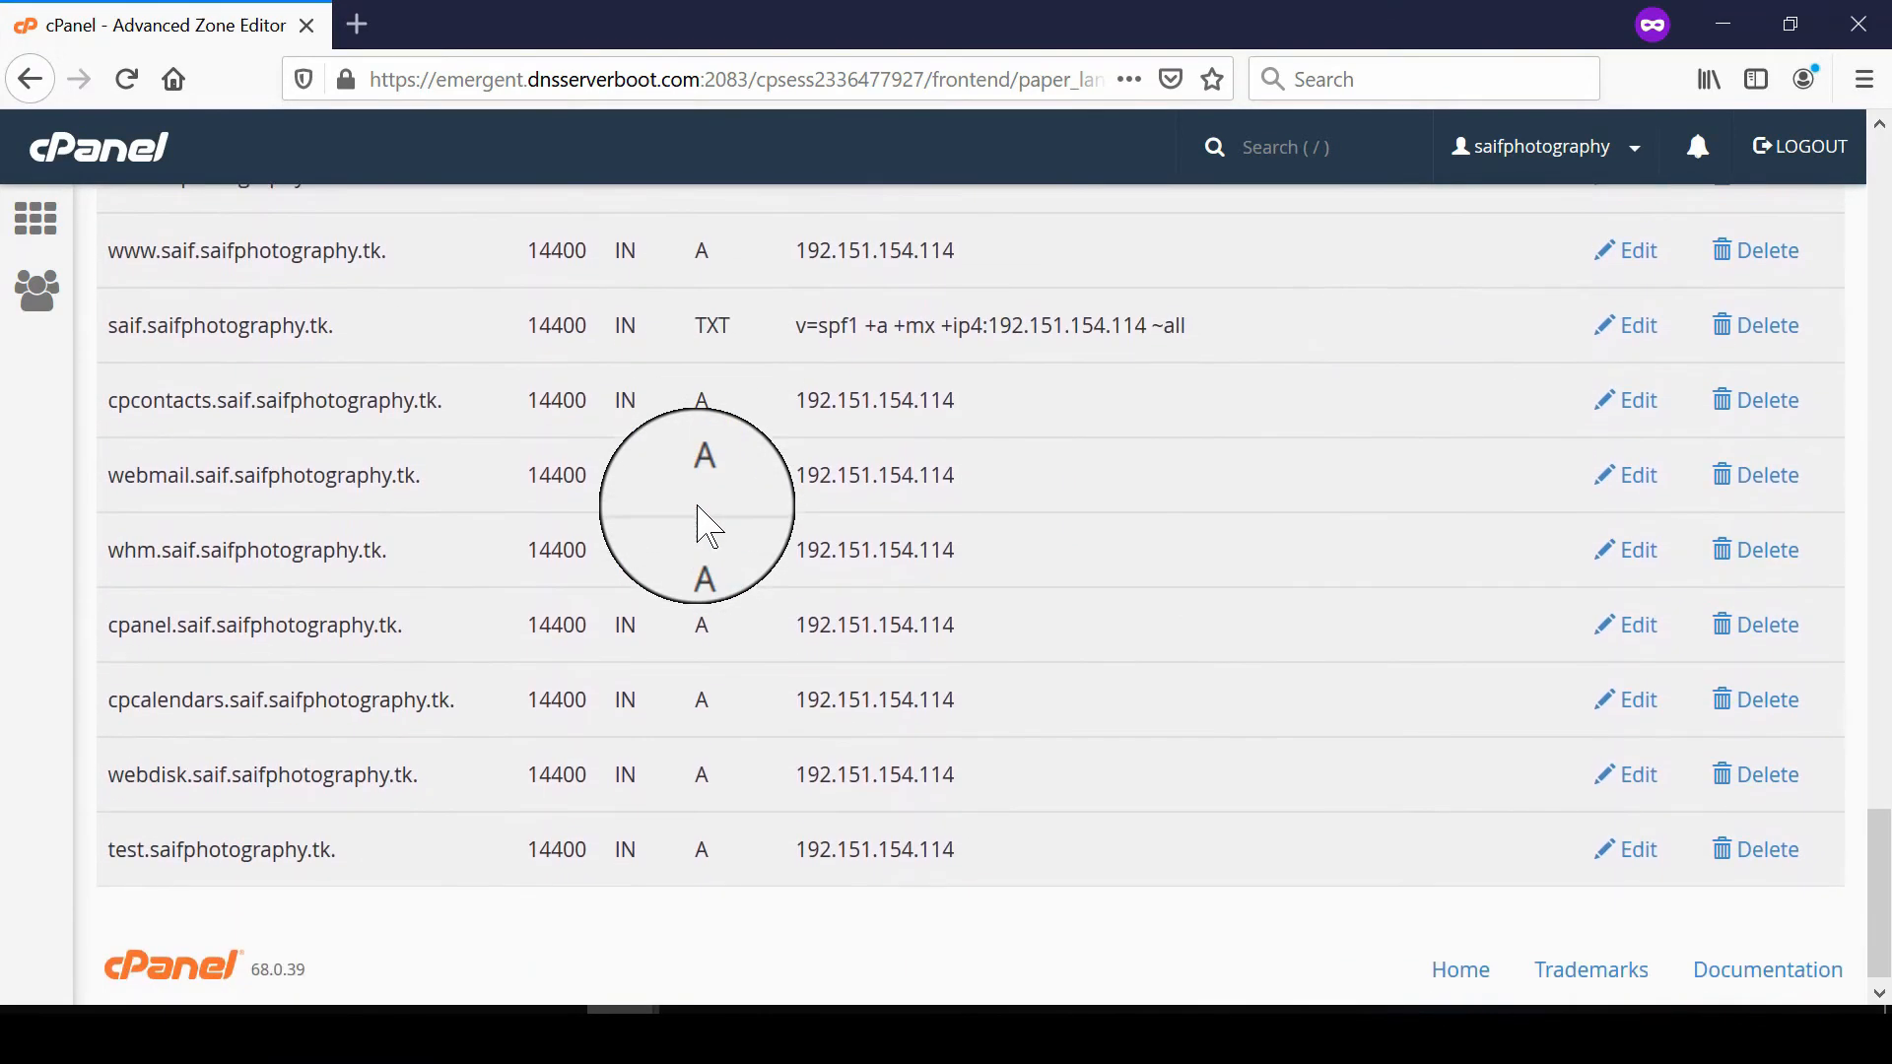
{"action": "scroll", "scroll_direction": "down", "scroll_amount": 3}
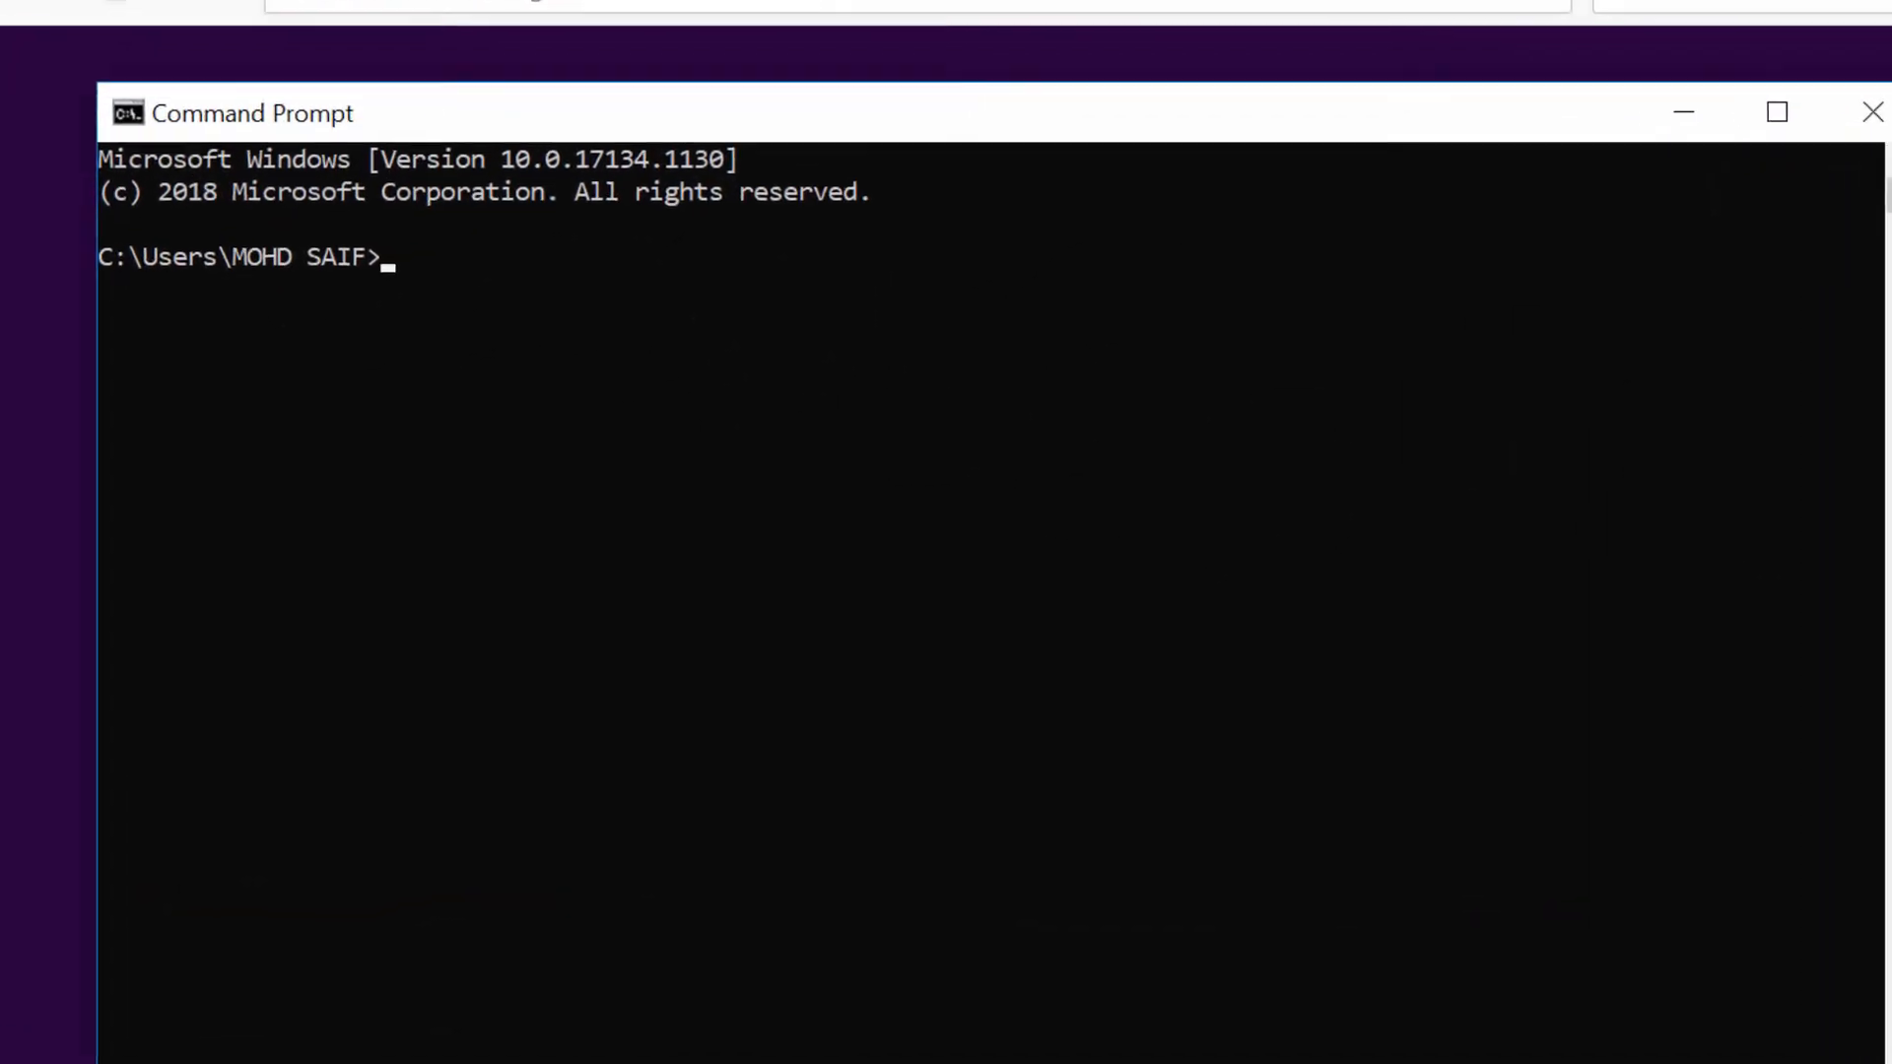
- Type the command 'ping test.saifphotography.t' in Command Prompt without running it
{"action": "type", "text": "ping"}
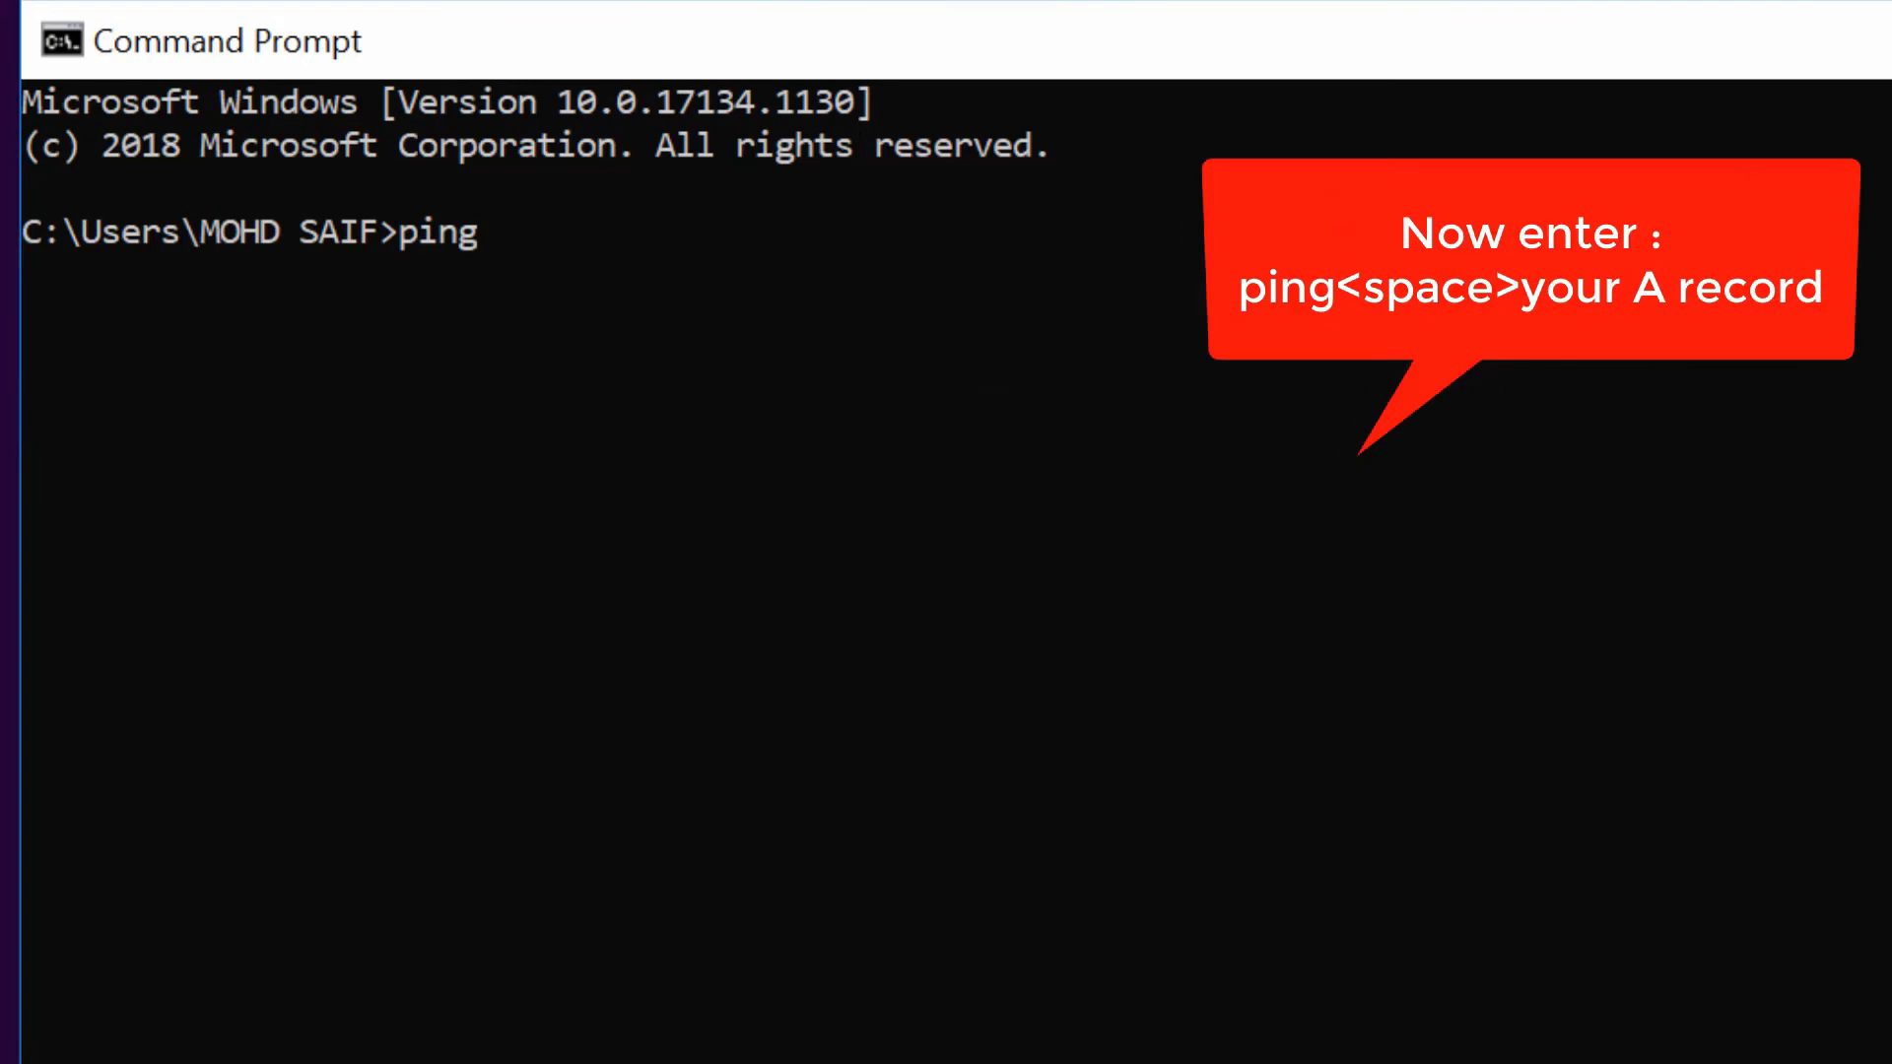
{"action": "type", "text": "test.sai"}
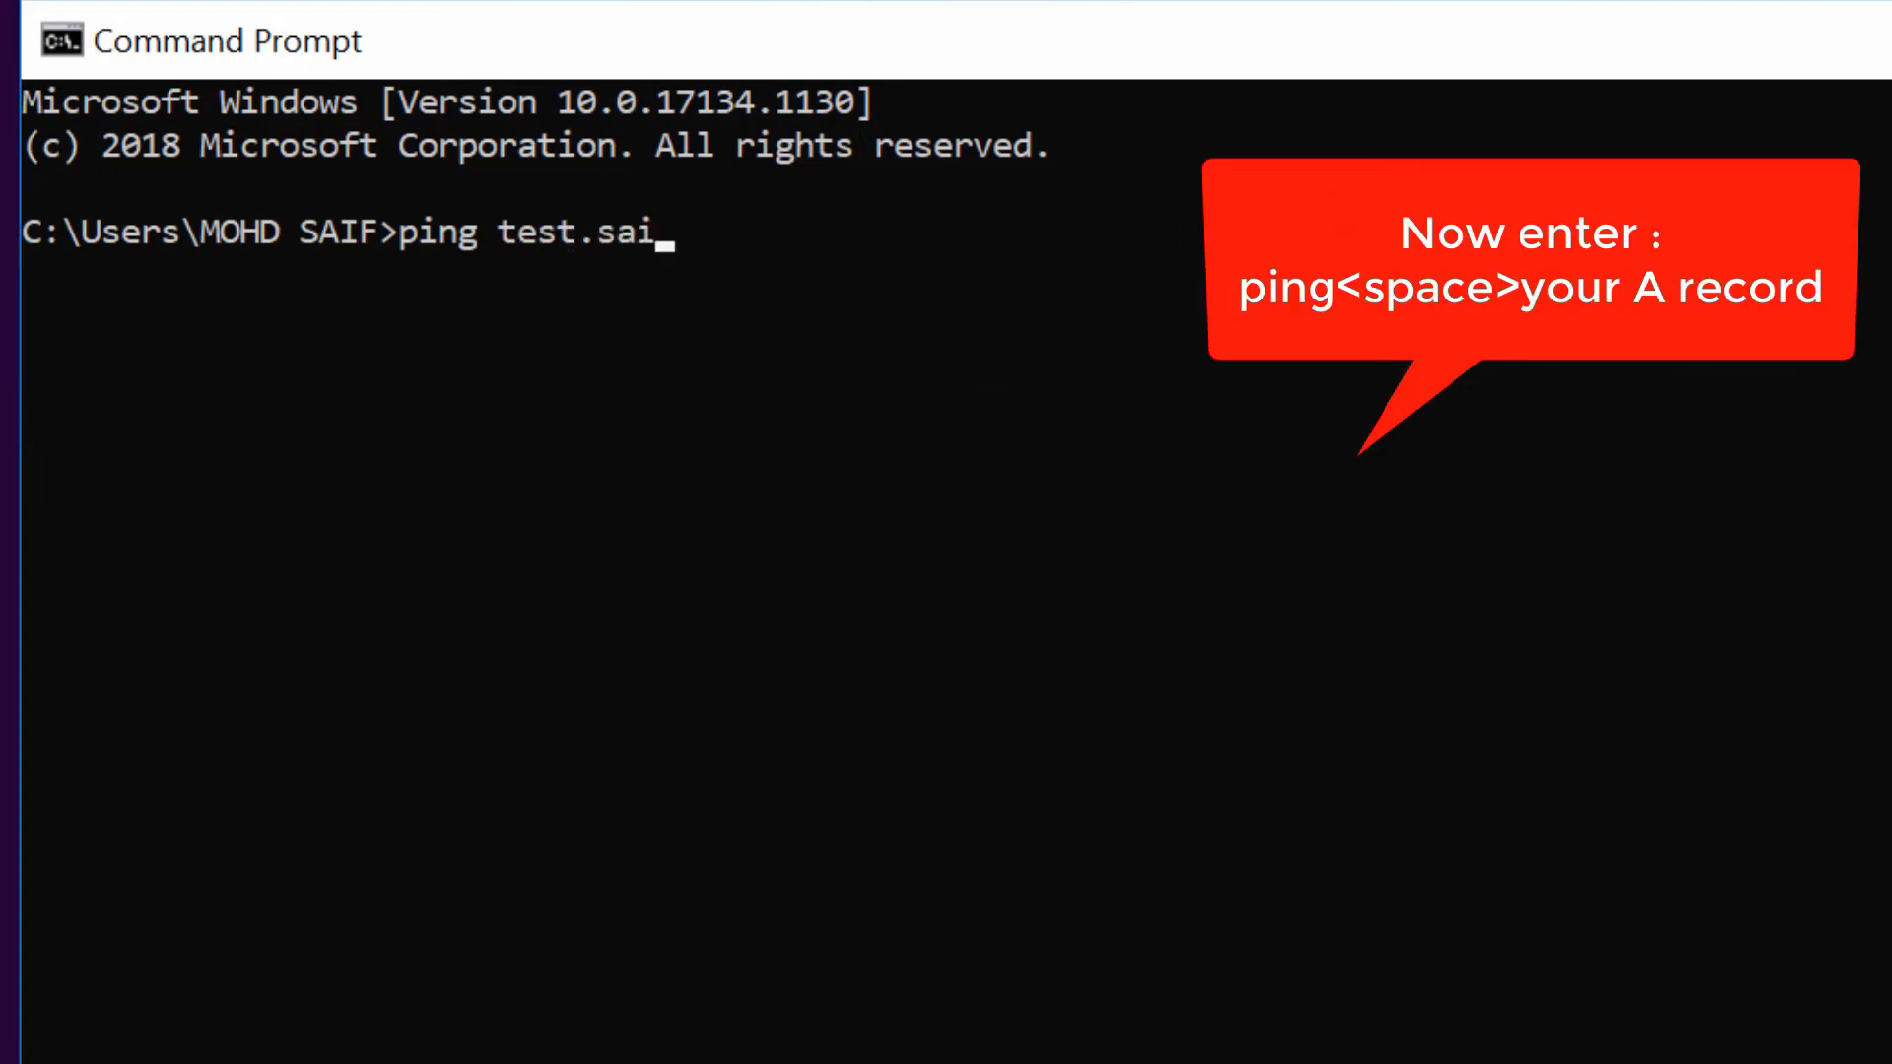
{"action": "type", "text": "fphotog"}
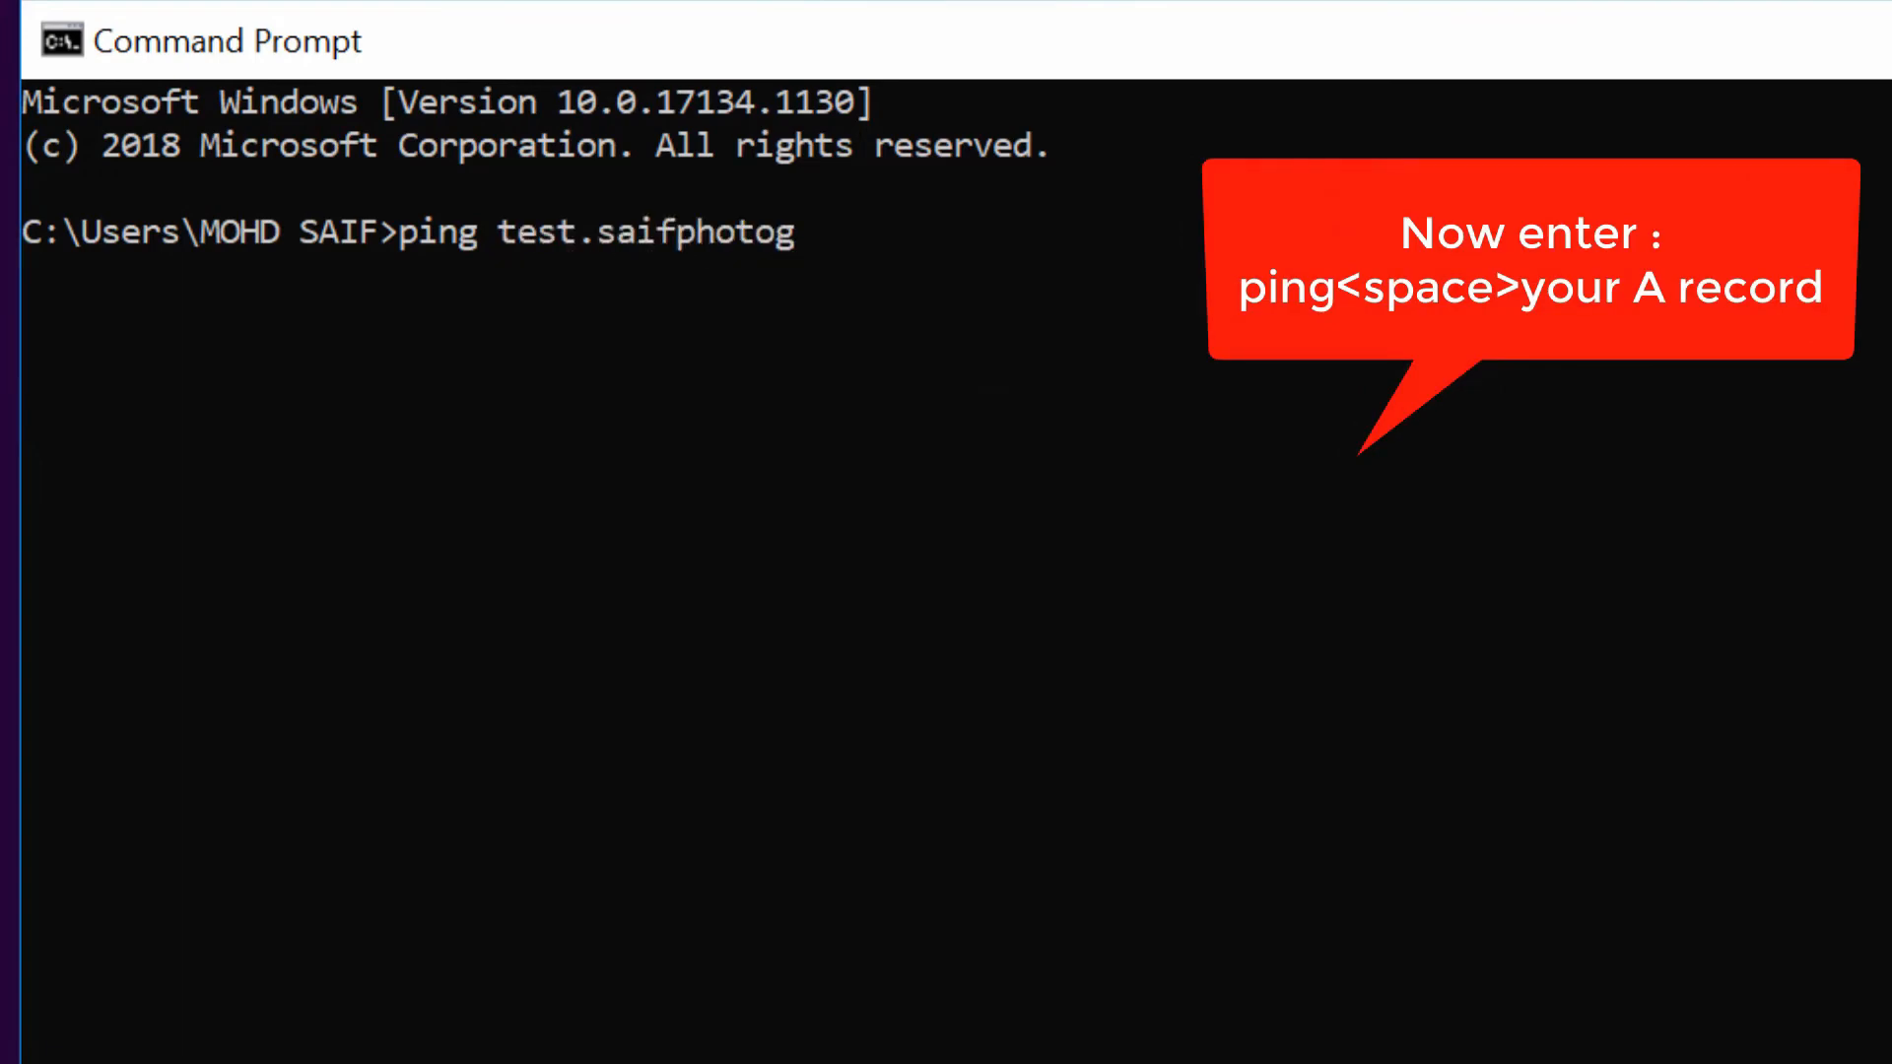
{"action": "type", "text": "raphy.t"}
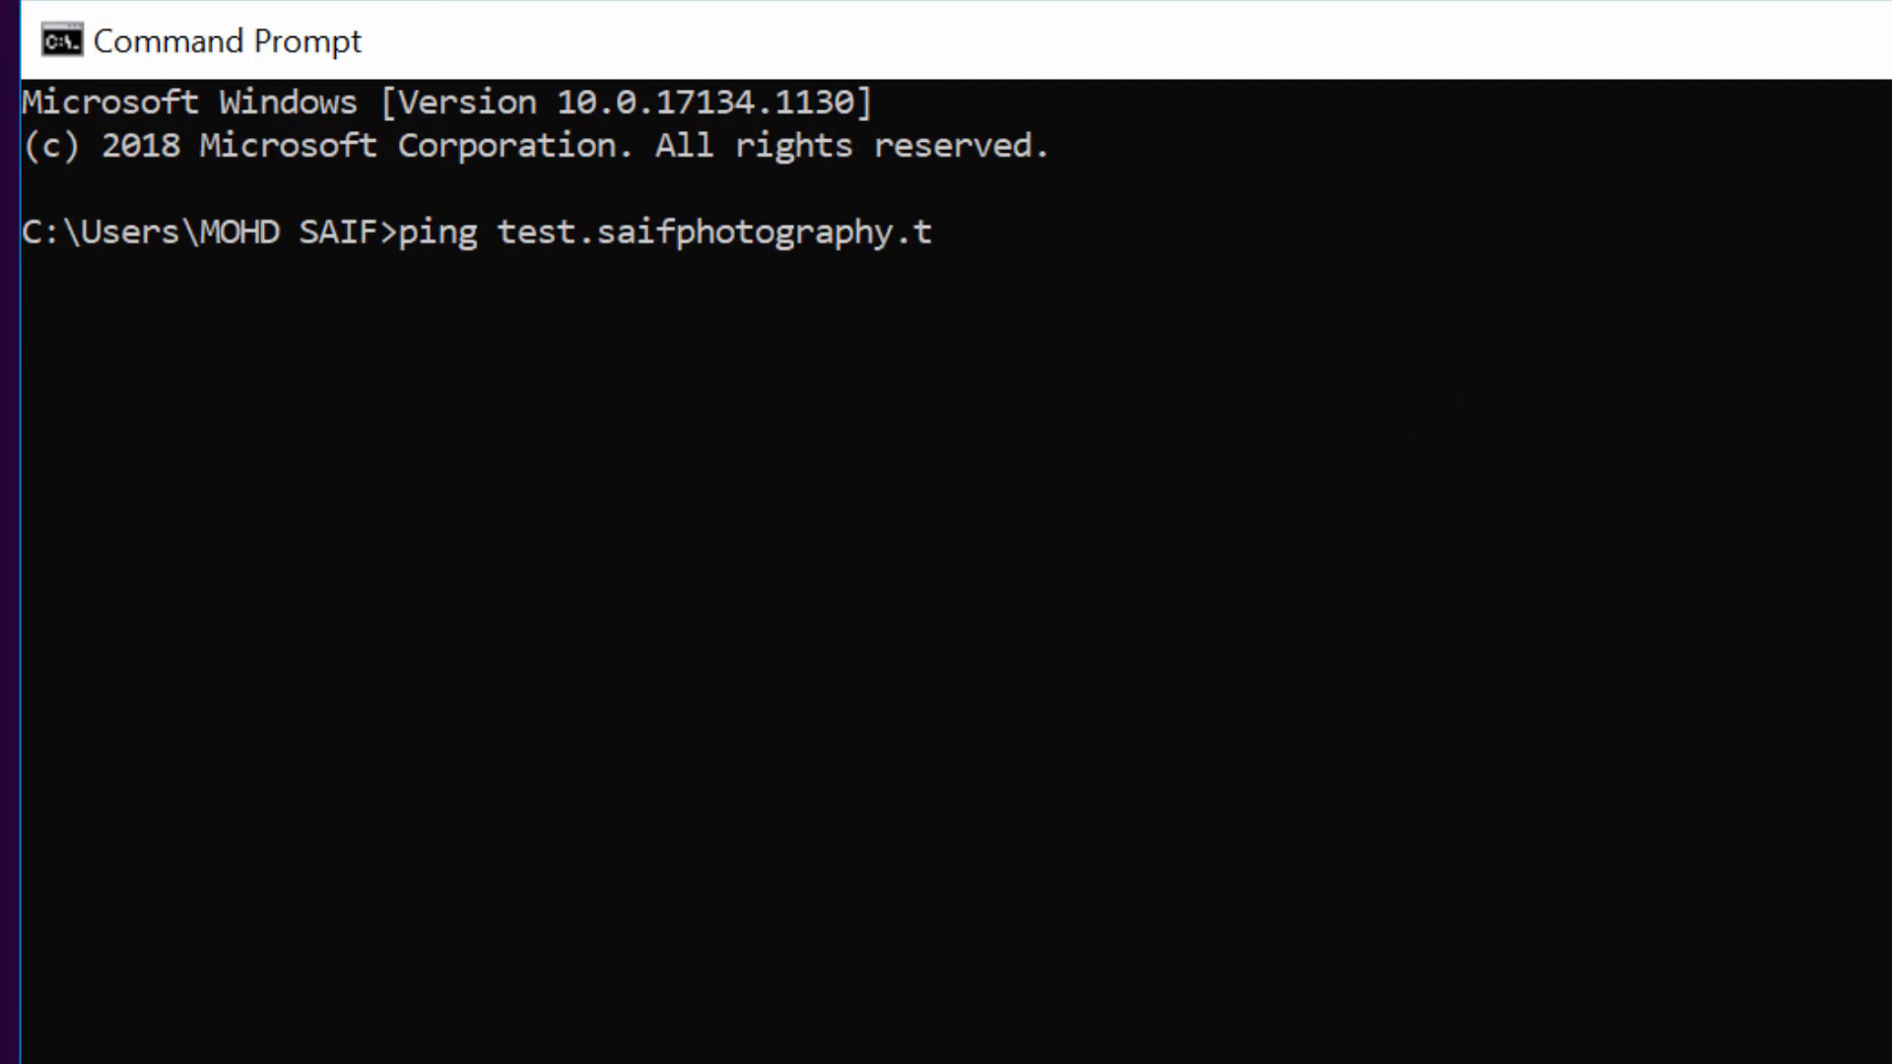